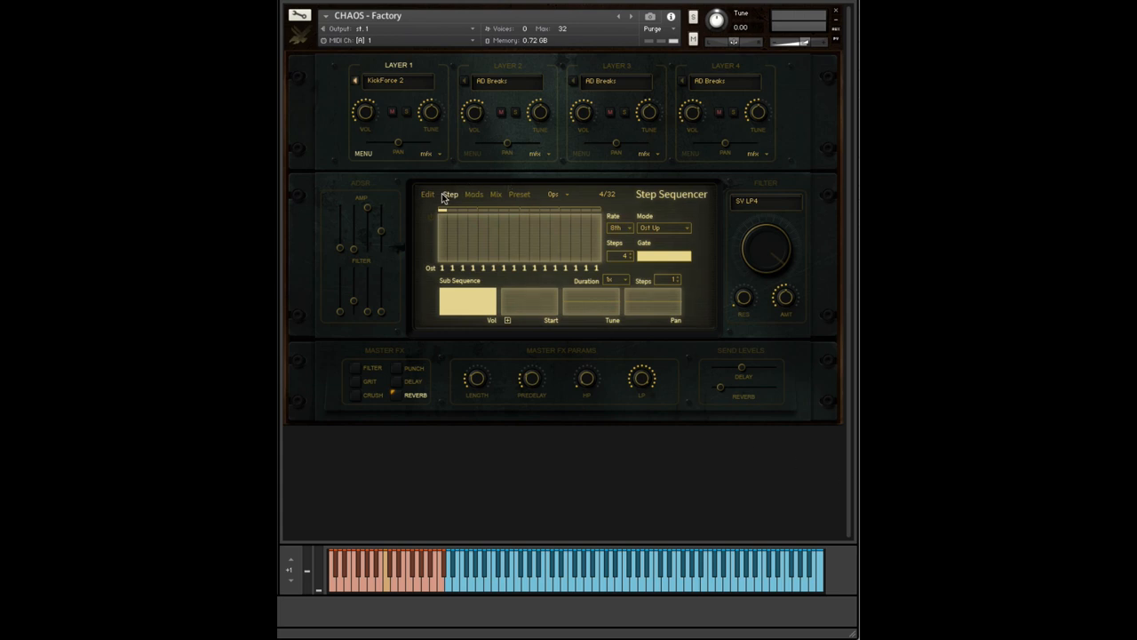
Step: Browse the Edit and Presets pages, then return to the Step Sequencer page
{"action": "left_click", "coordinate": [426, 194]}
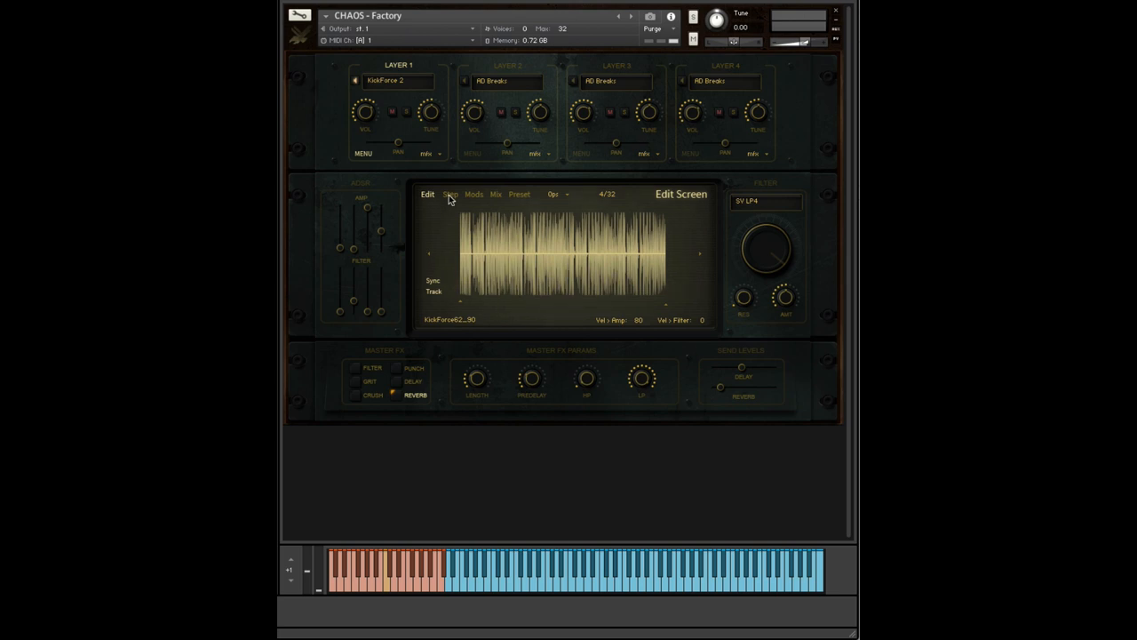
{"action": "left_click", "coordinate": [519, 194]}
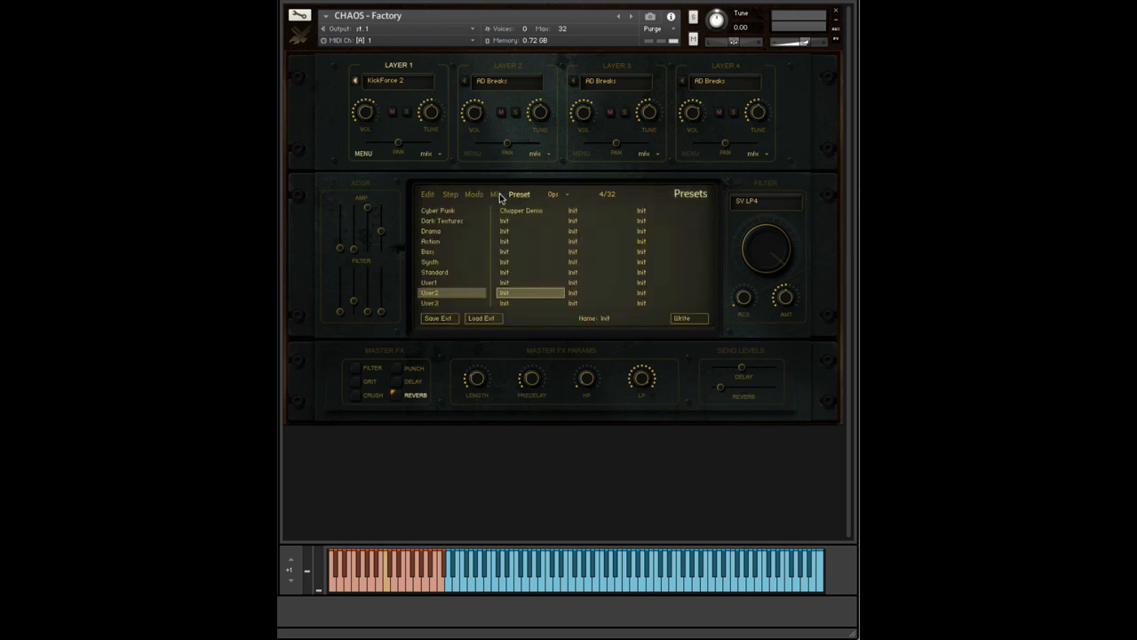
{"action": "left_click", "coordinate": [450, 194]}
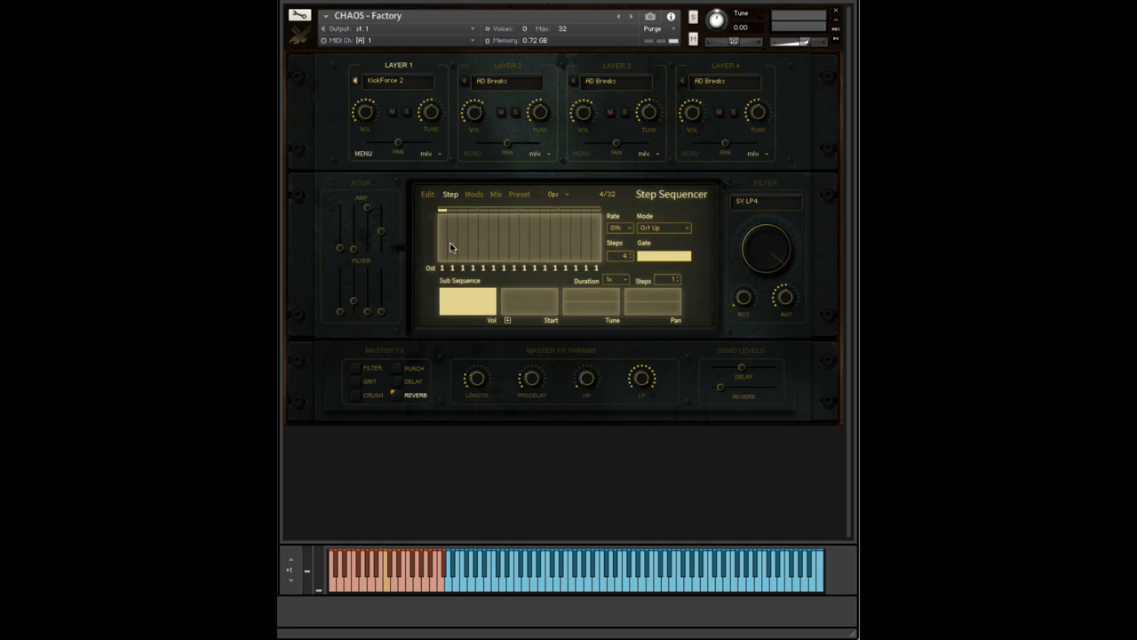
{"action": "mouse_move", "coordinate": [430, 220]}
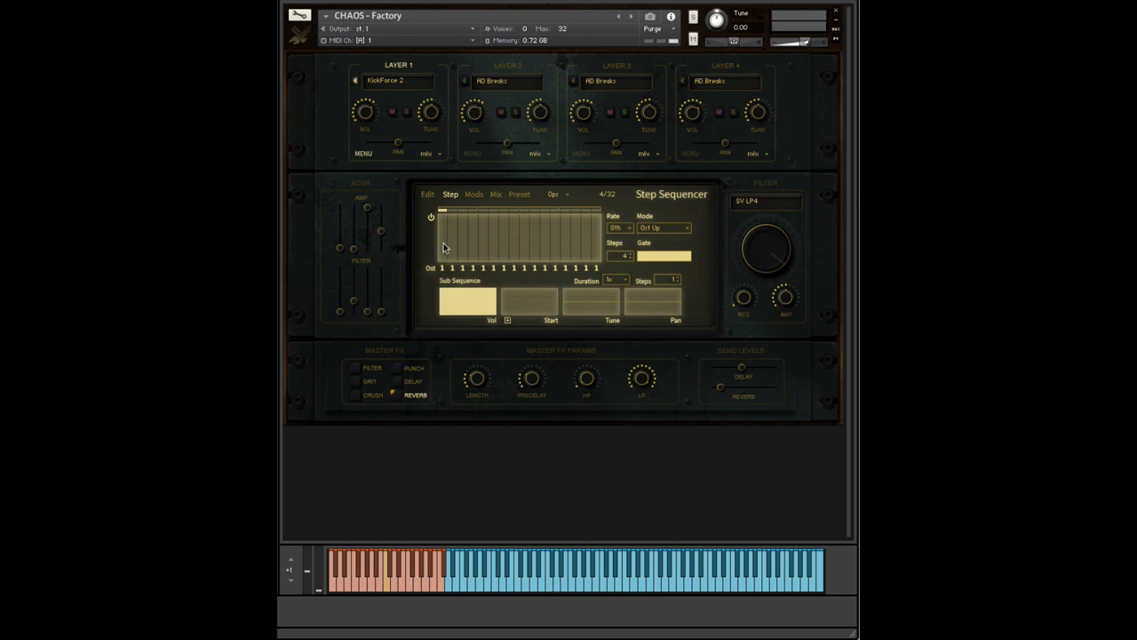
{"action": "mouse_move", "coordinate": [442, 242]}
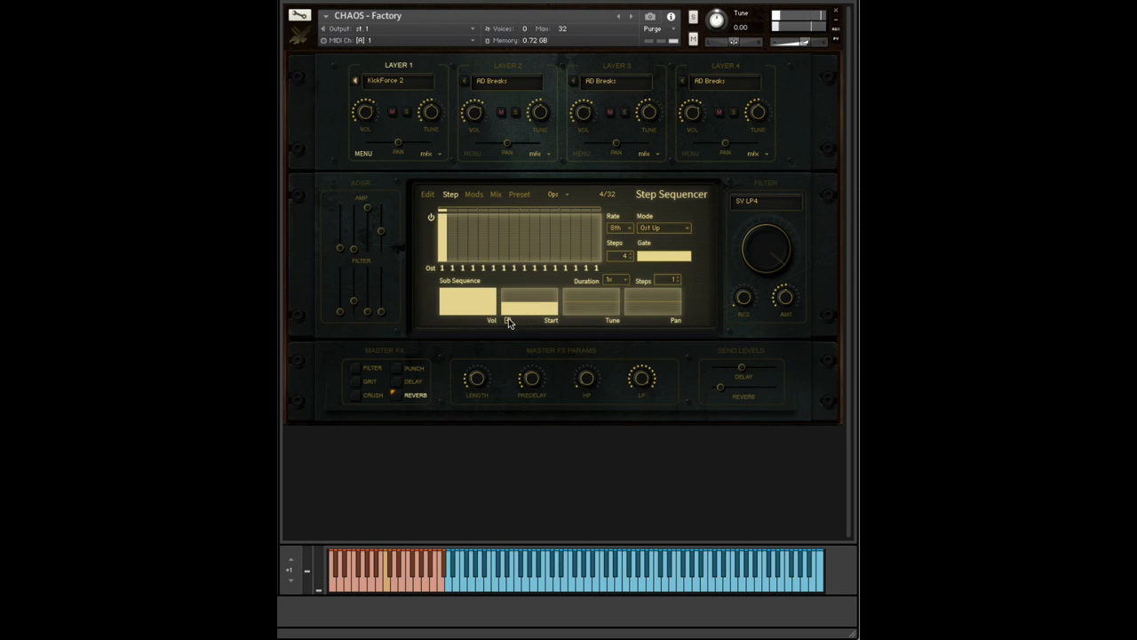
Step: Adjust a step's Sub Seq Start position and return to the Step Sequencer page
{"action": "left_click", "coordinate": [551, 302]}
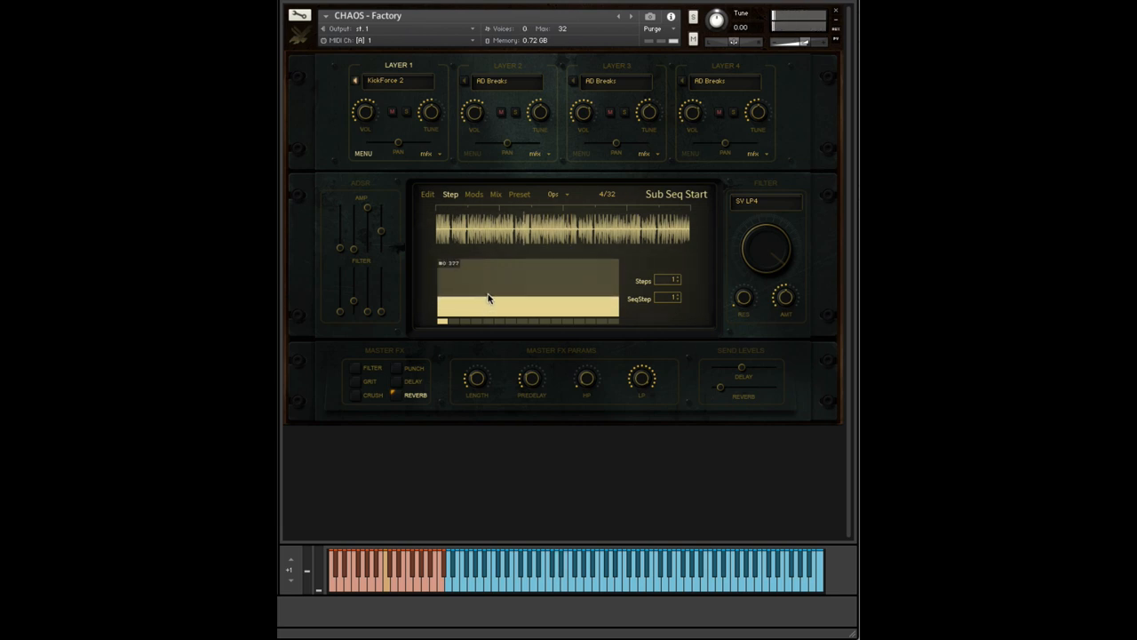
{"action": "left_click", "coordinate": [489, 295]}
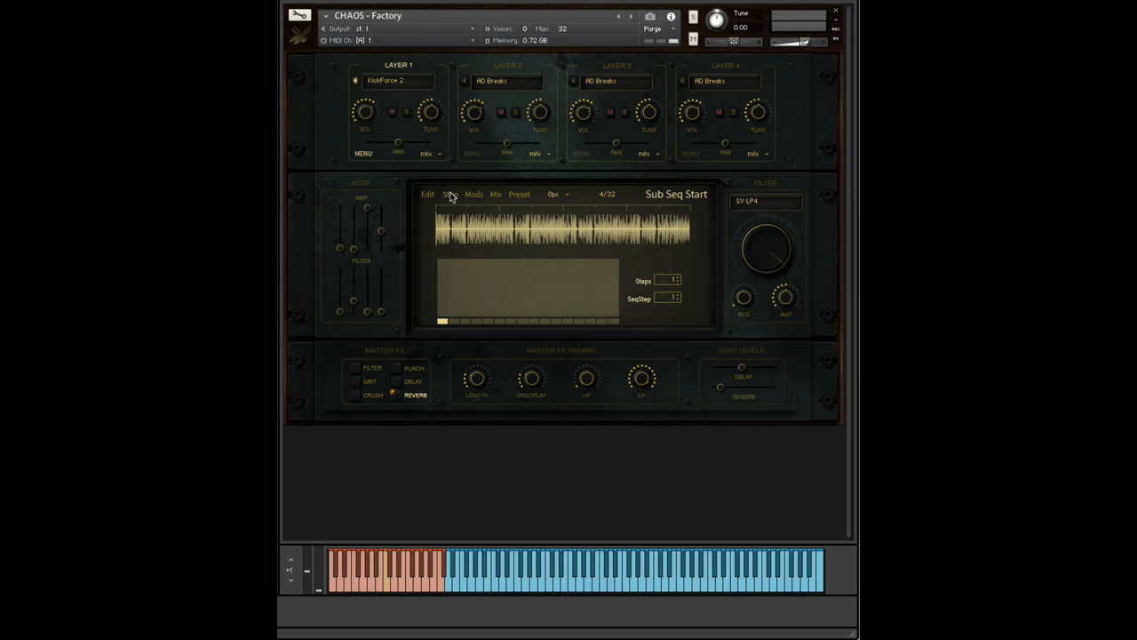
{"action": "left_click", "coordinate": [452, 194]}
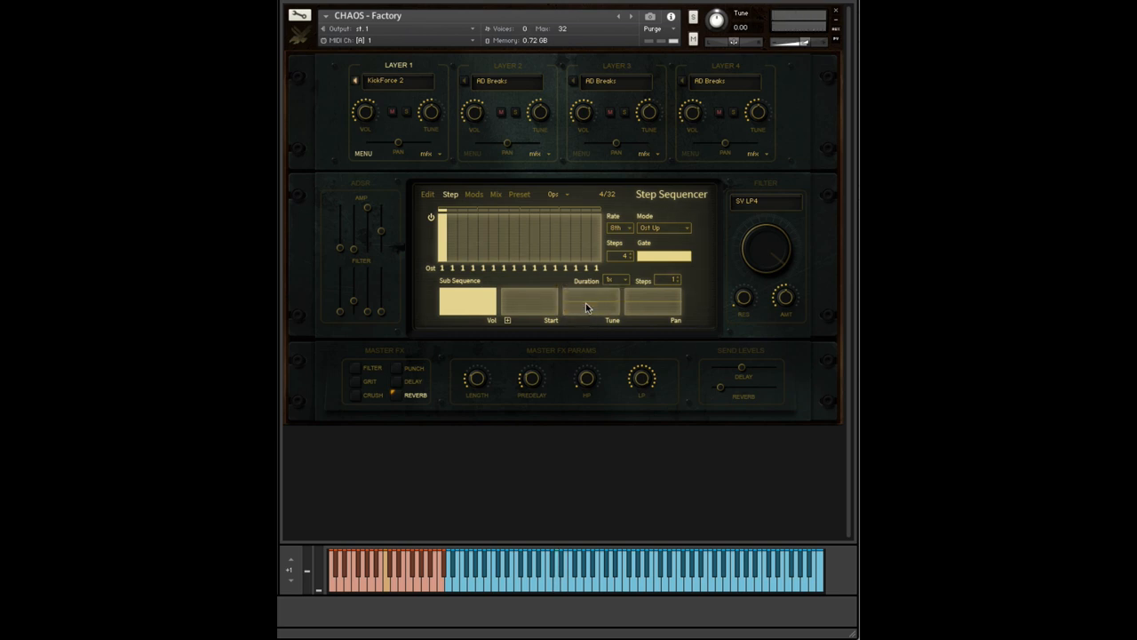
{"action": "mouse_move", "coordinate": [651, 302]}
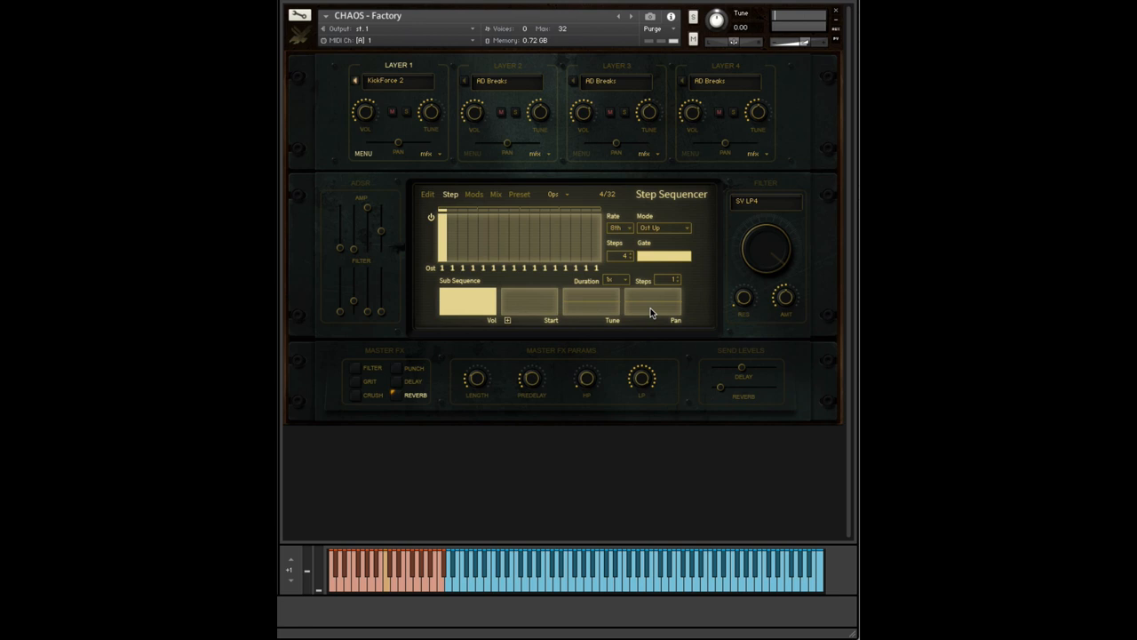
{"action": "mouse_move", "coordinate": [466, 318]}
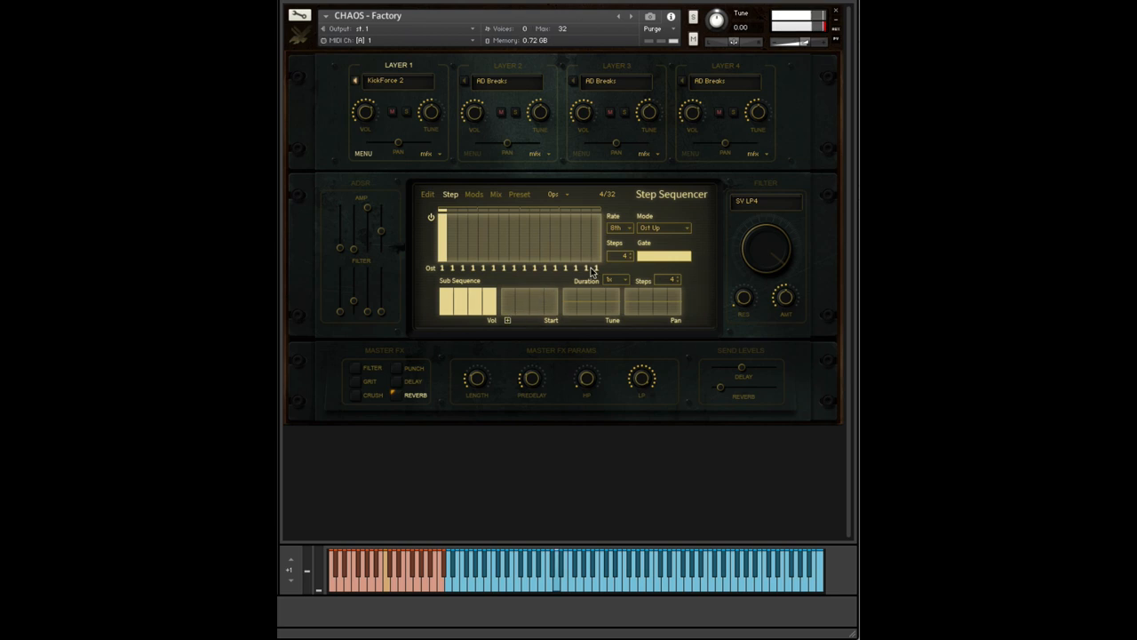
Step: Set the sequencer rate to 4th and redraw the first steps' sub-sequence values
{"action": "left_click", "coordinate": [619, 228]}
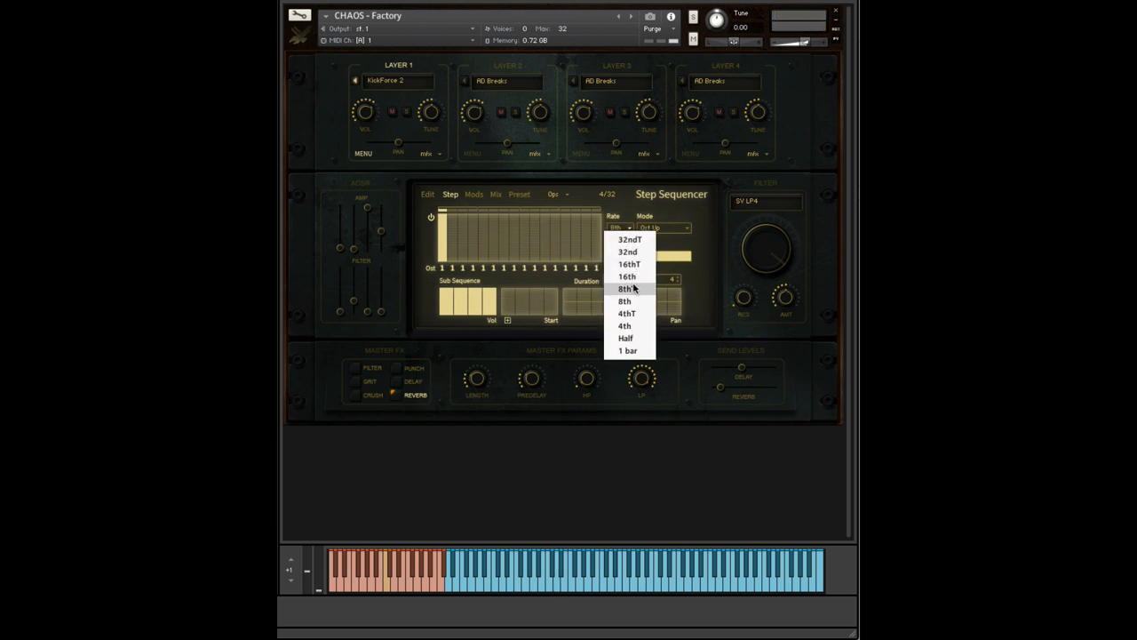
{"action": "left_click", "coordinate": [626, 326]}
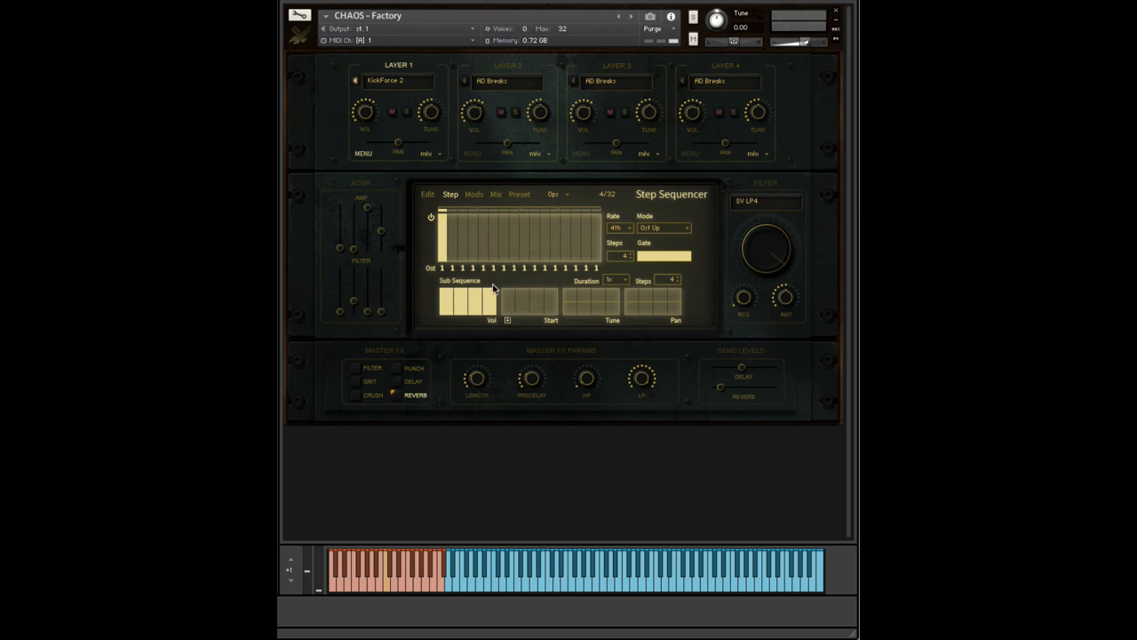
{"action": "mouse_move", "coordinate": [505, 311]}
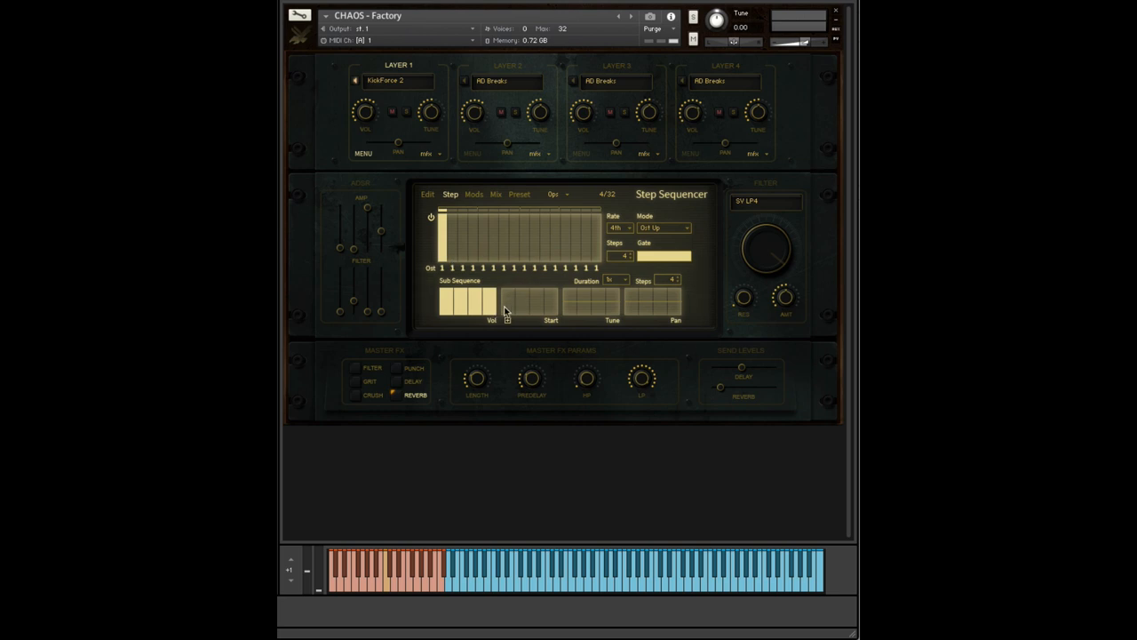
{"action": "mouse_move", "coordinate": [524, 305]}
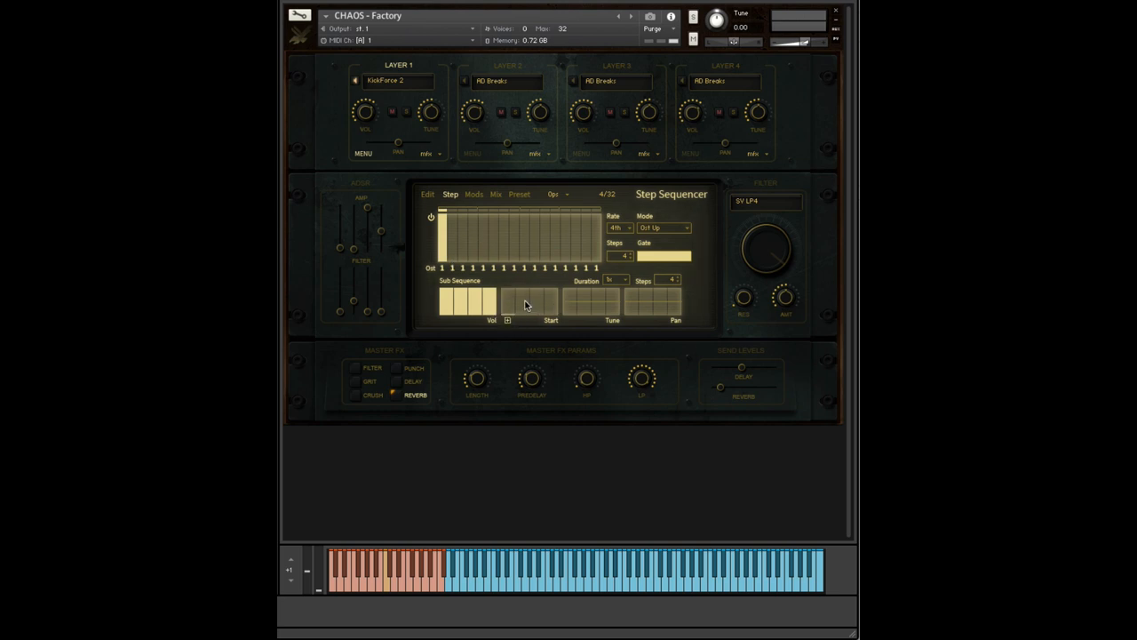
{"action": "left_click_drag", "start_coordinate": [519, 305], "coordinate": [551, 294]}
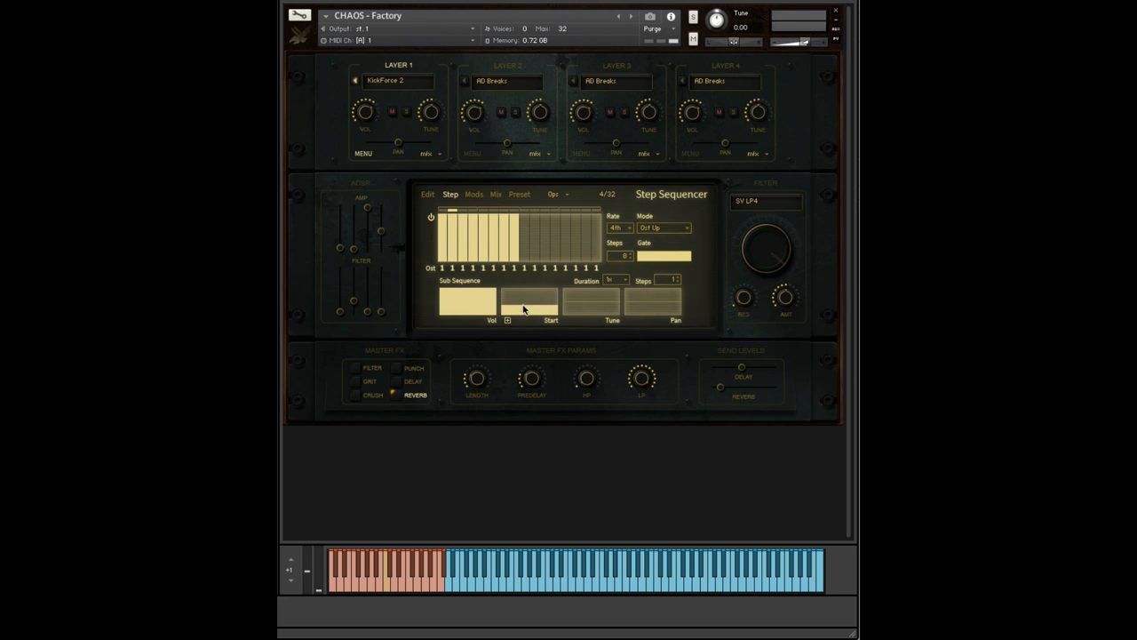
{"action": "mouse_move", "coordinate": [512, 288]}
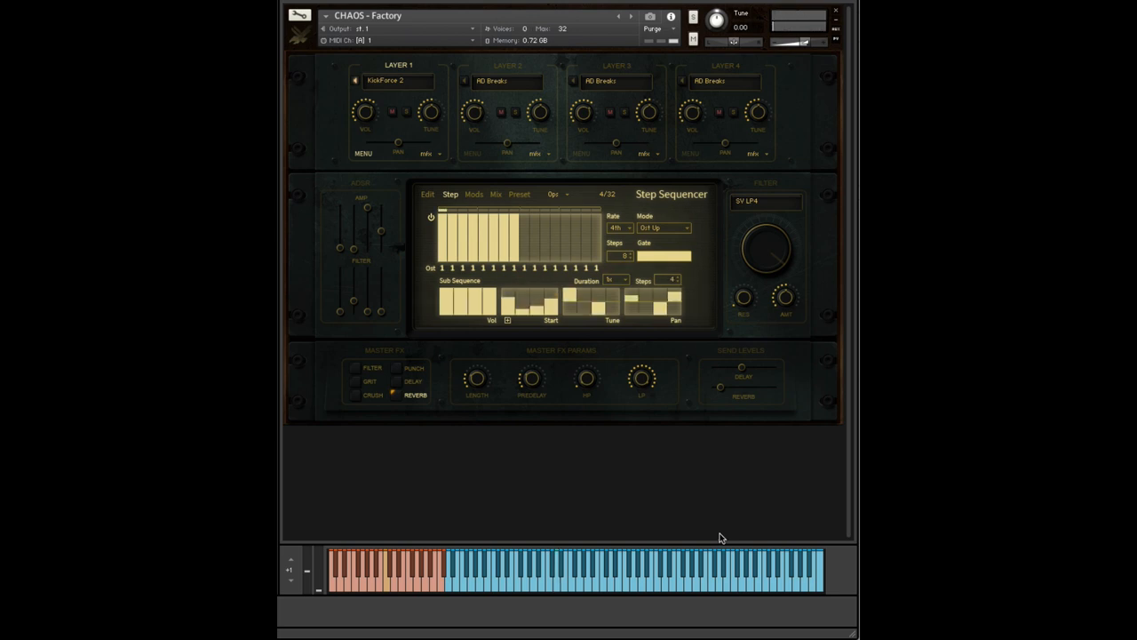
{"action": "mouse_move", "coordinate": [476, 187]}
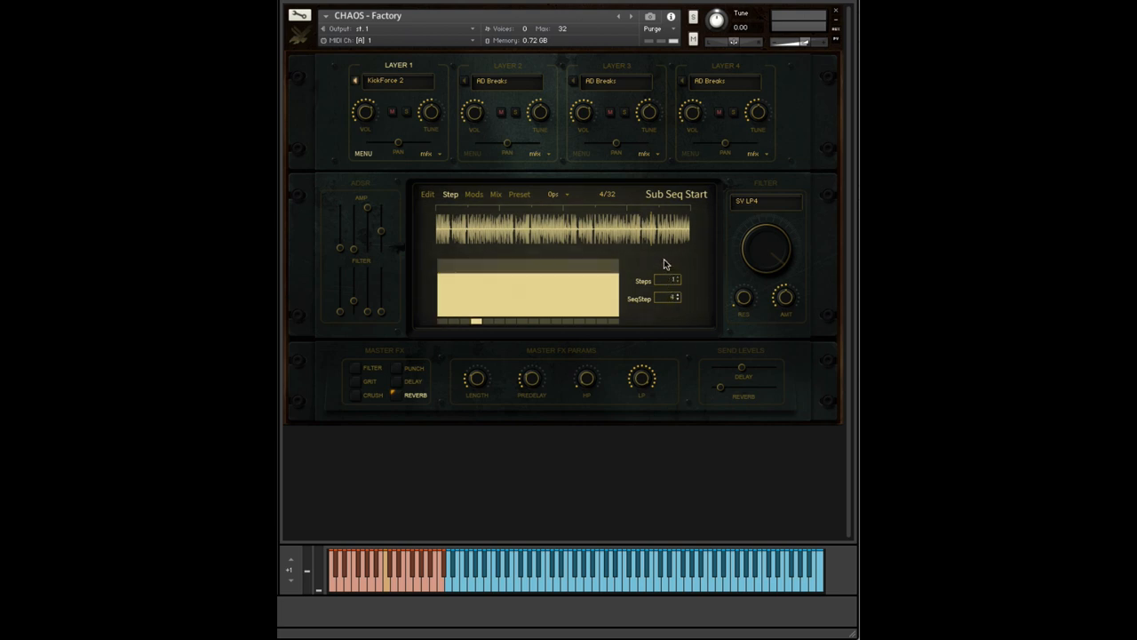
{"action": "mouse_move", "coordinate": [648, 261]}
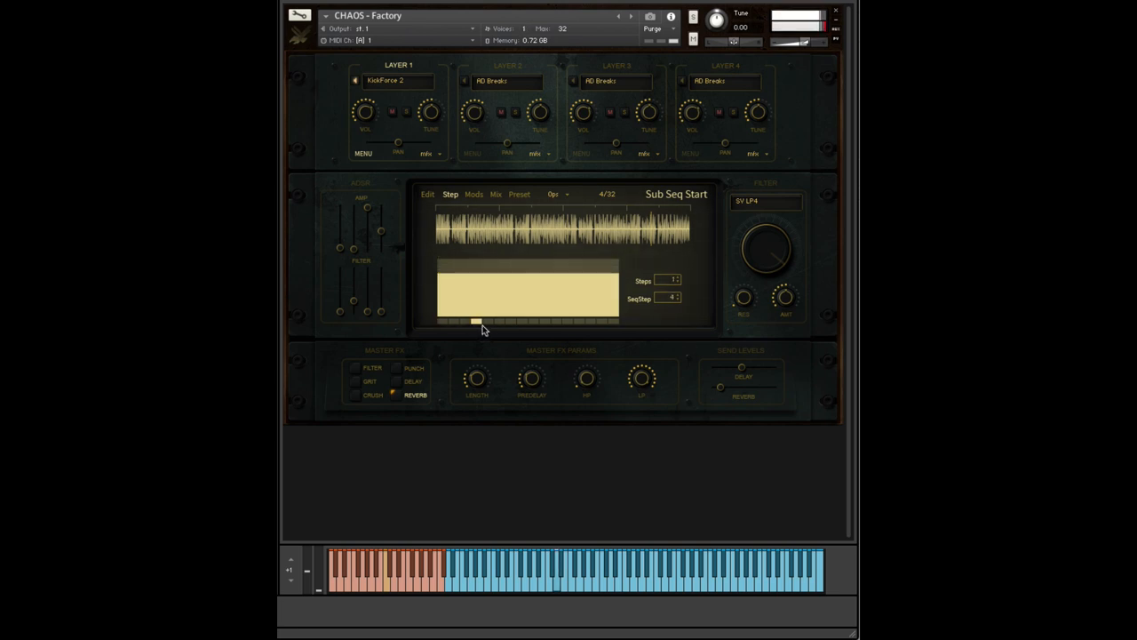
Step: Shift the sub-sequence start later in the loop, then return to the Step Sequencer via the Edit page
{"action": "left_click", "coordinate": [671, 299]}
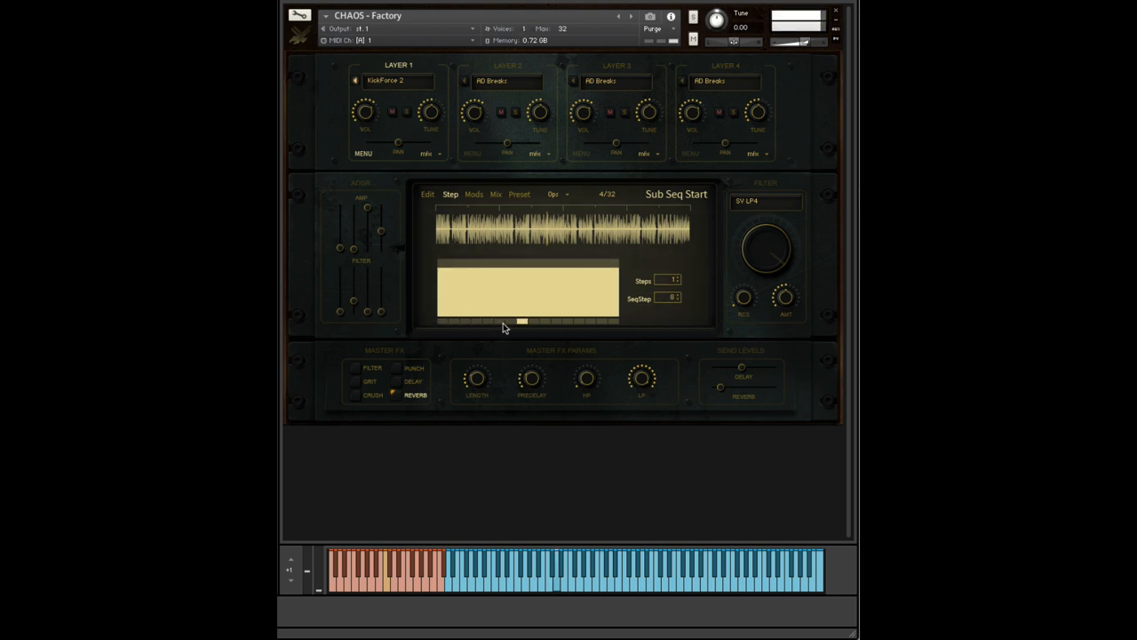
{"action": "left_click", "coordinate": [426, 193]}
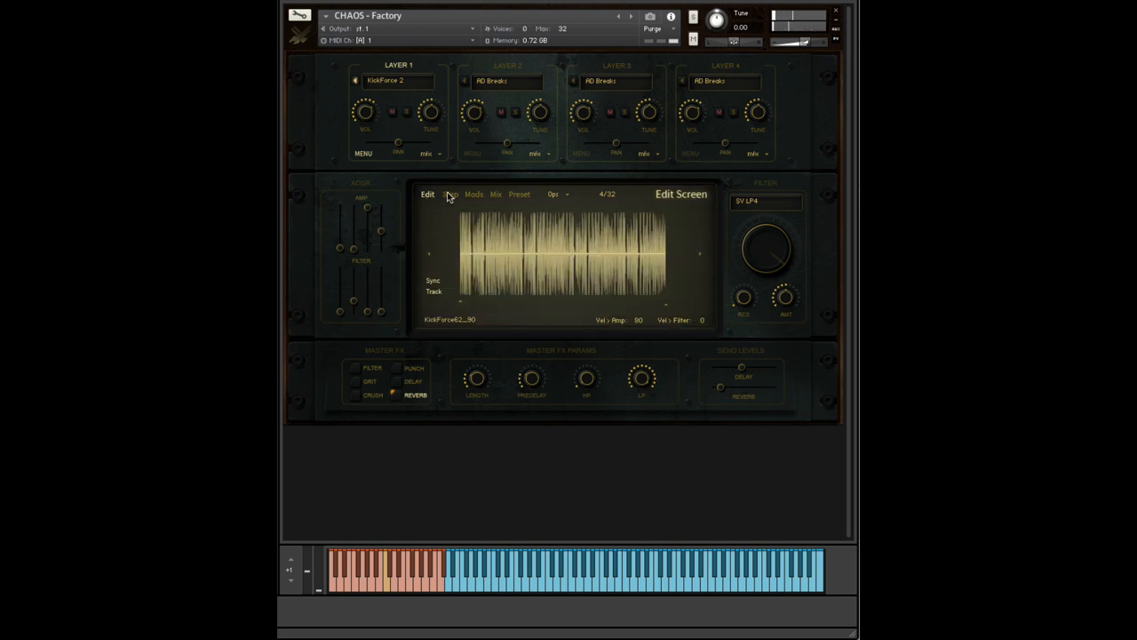
{"action": "left_click", "coordinate": [451, 194]}
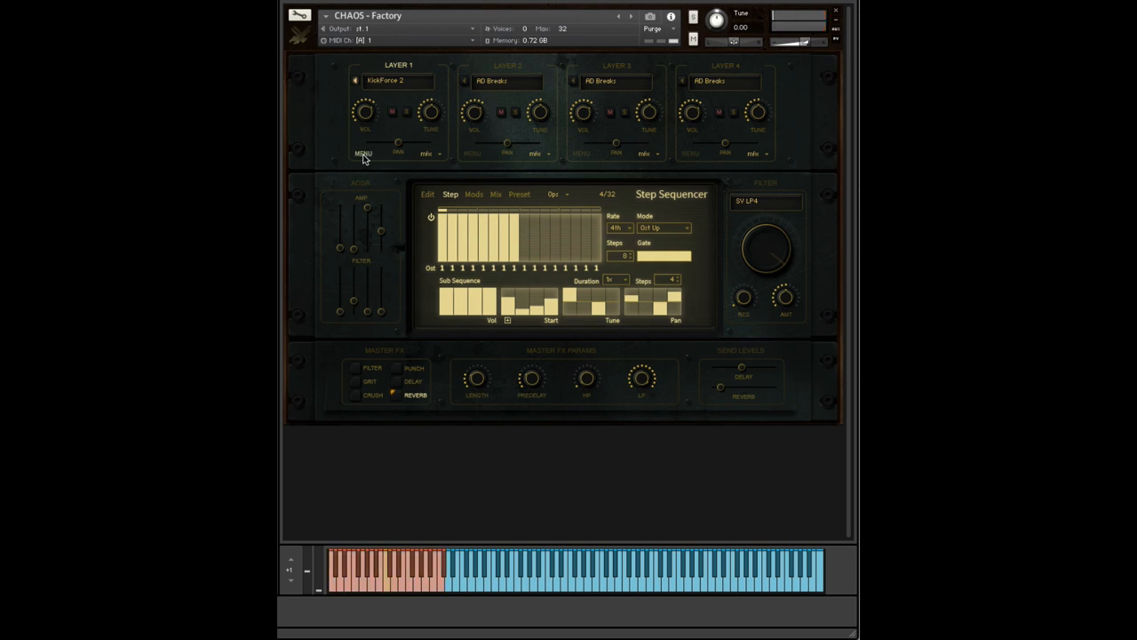
{"action": "mouse_move", "coordinate": [814, 625]}
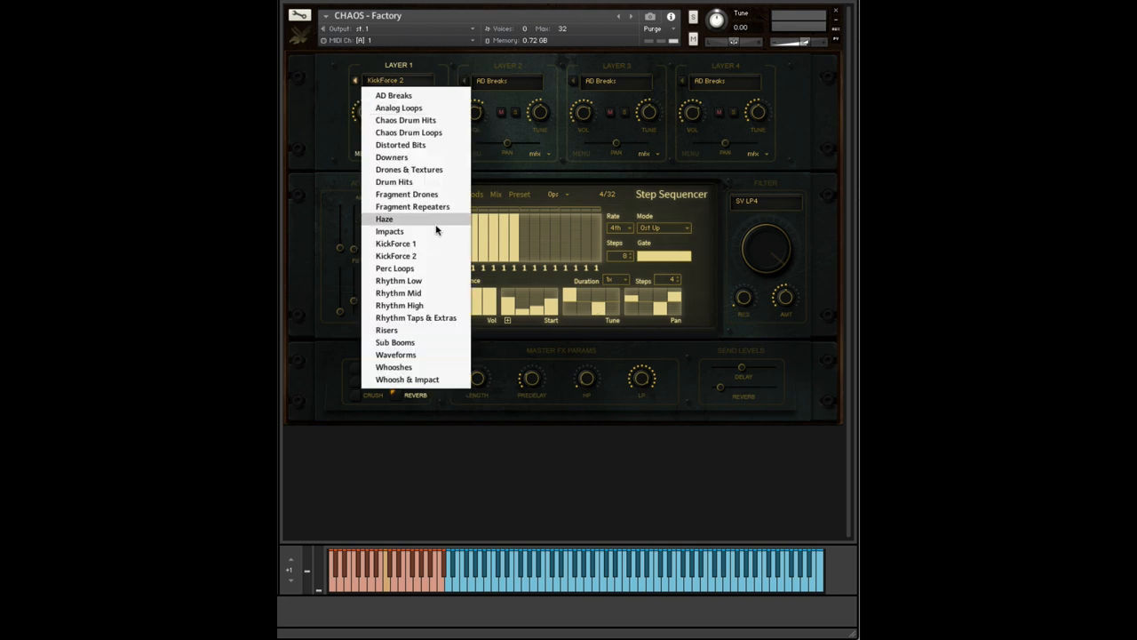
{"action": "mouse_move", "coordinate": [430, 293]}
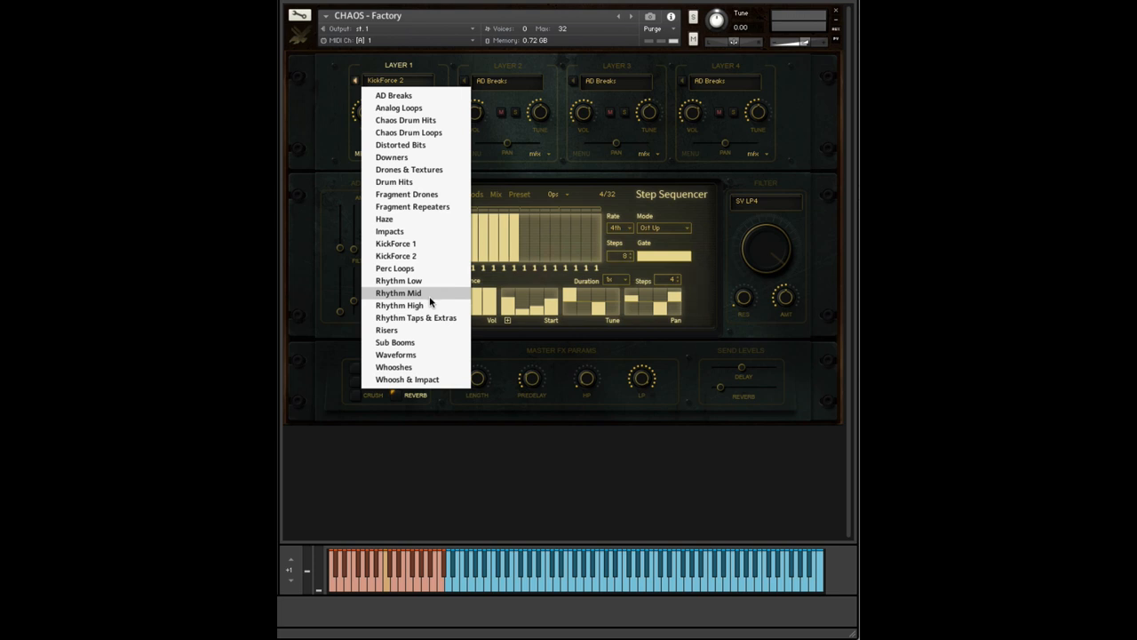
{"action": "left_click", "coordinate": [398, 293]}
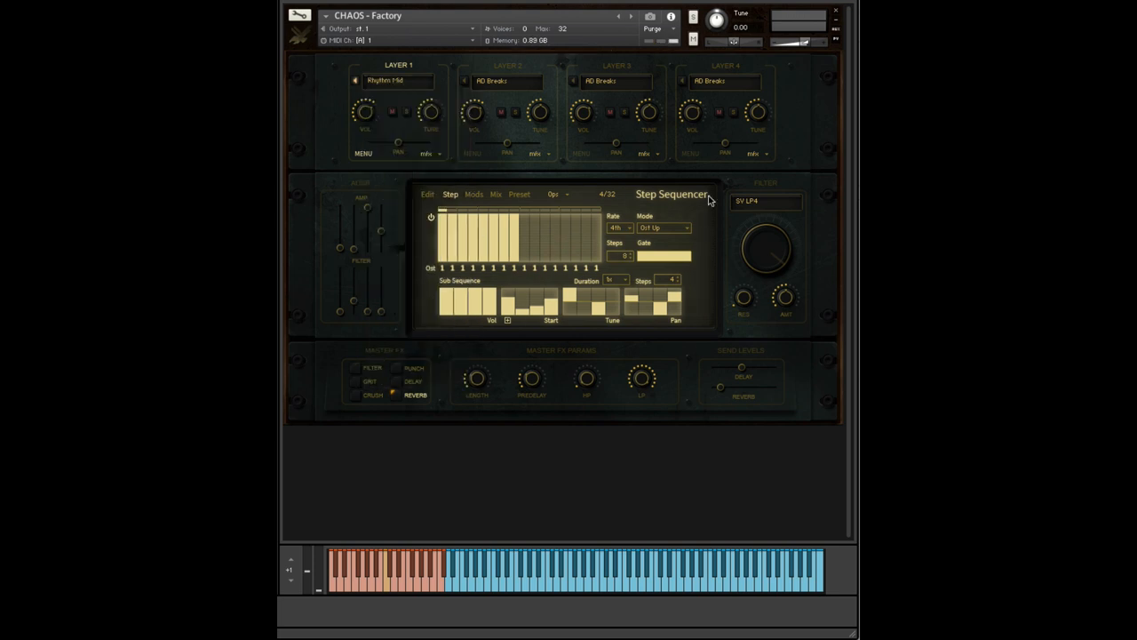
{"action": "mouse_move", "coordinate": [551, 210]}
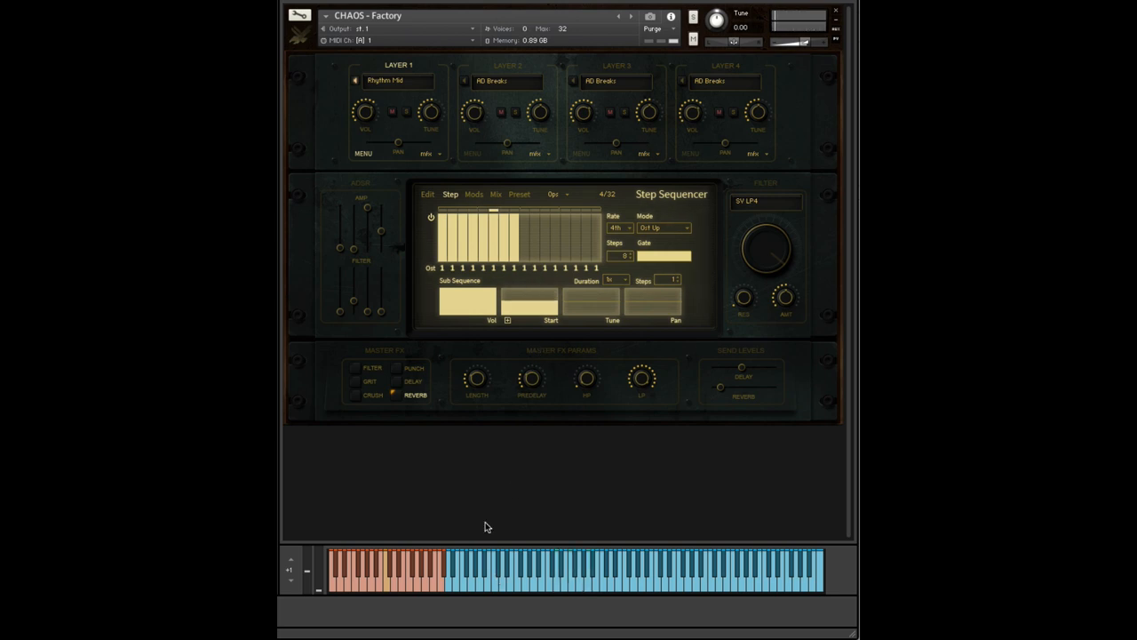
{"action": "mouse_move", "coordinate": [437, 274]}
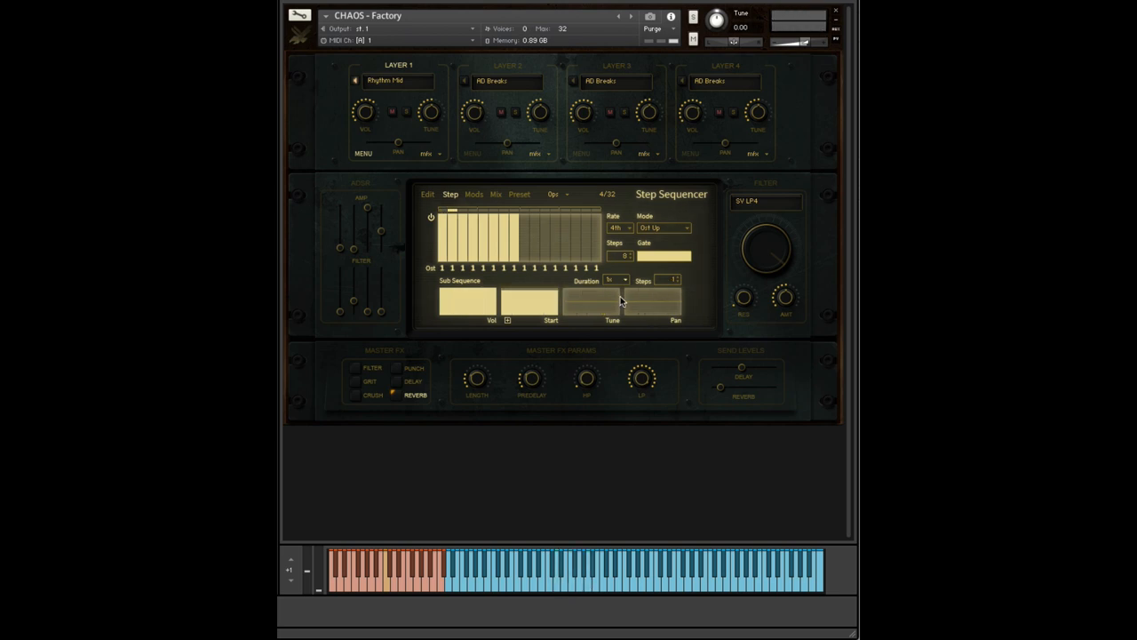
Step: Set the sequencer mode to Oct Up for alternating per-step octave values
{"action": "left_click", "coordinate": [661, 228]}
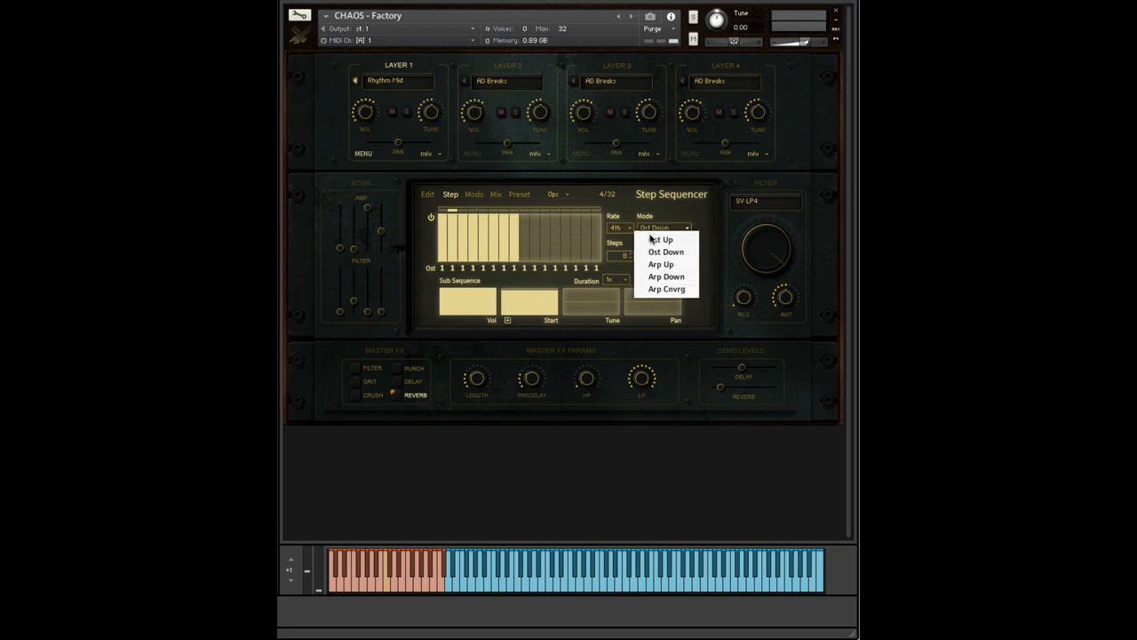
{"action": "left_click", "coordinate": [661, 238]}
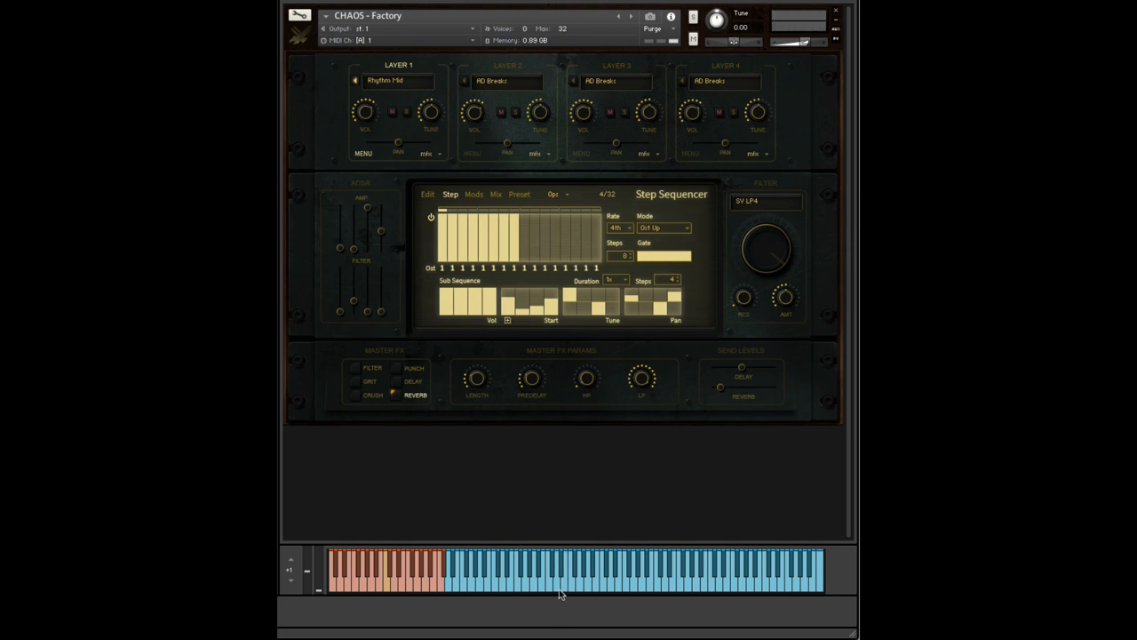
{"action": "mouse_move", "coordinate": [438, 277]}
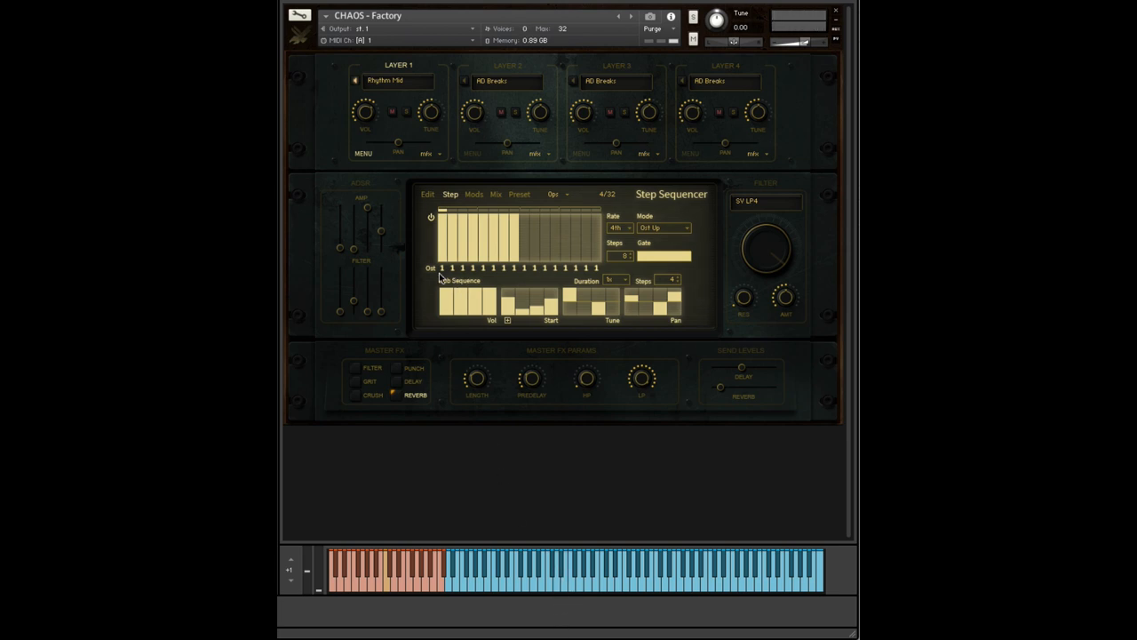
{"action": "mouse_move", "coordinate": [530, 278]}
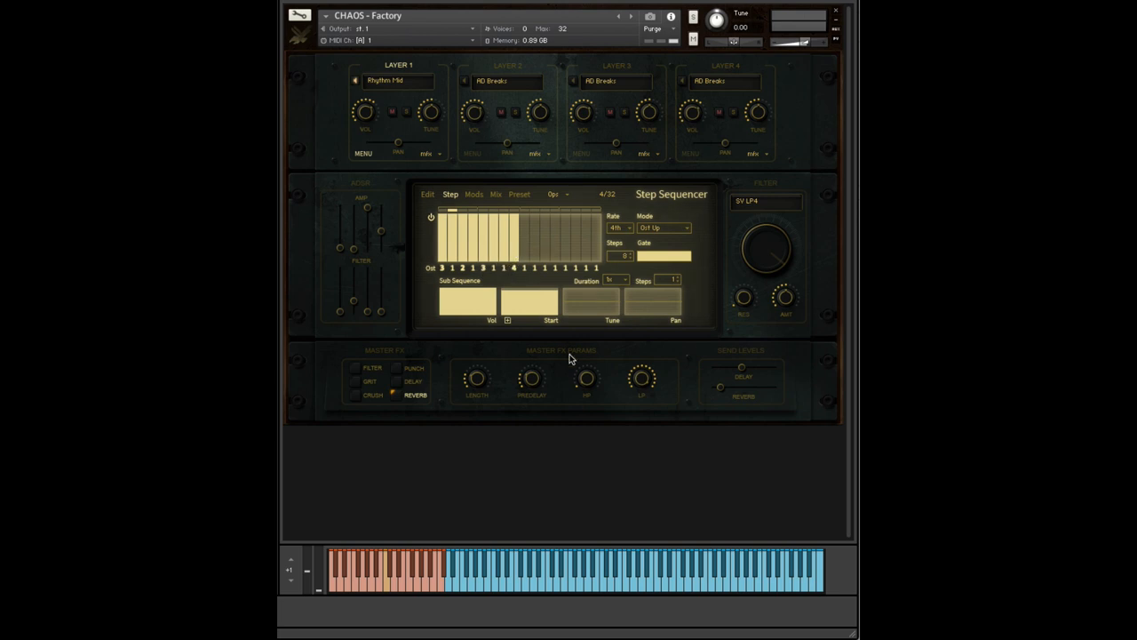
{"action": "mouse_move", "coordinate": [576, 597]}
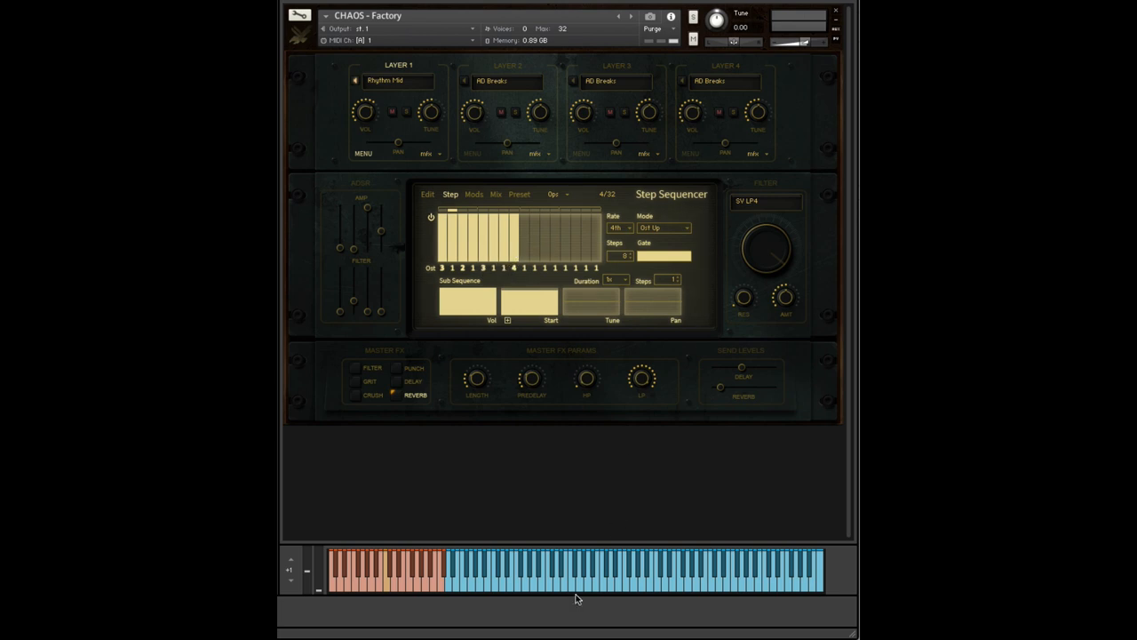
{"action": "mouse_move", "coordinate": [334, 53]}
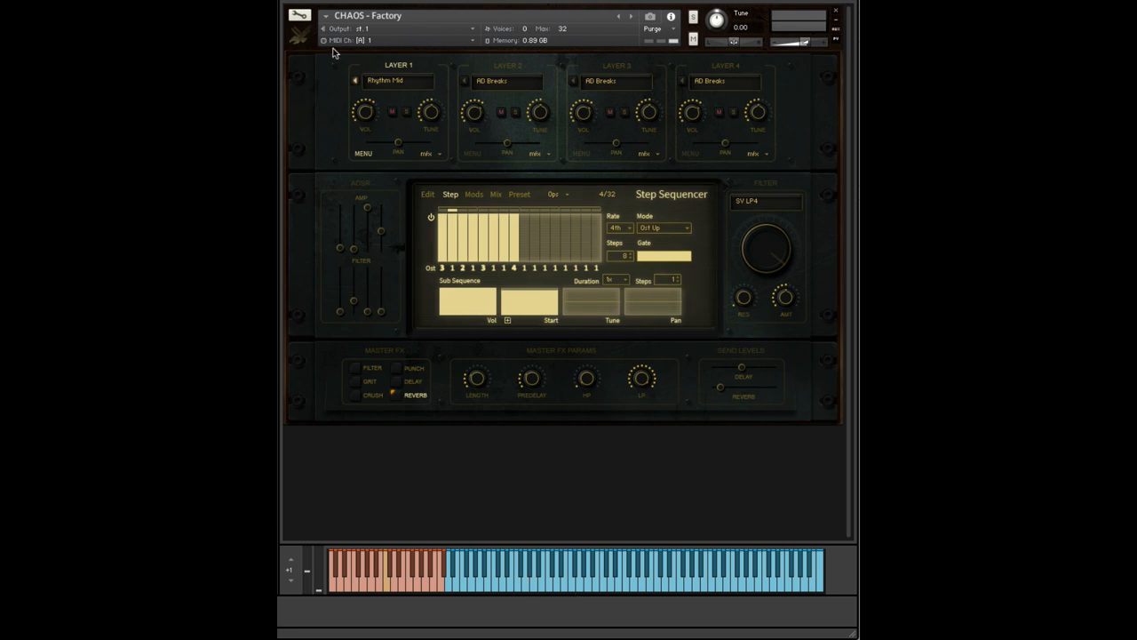
{"action": "mouse_move", "coordinate": [613, 542]}
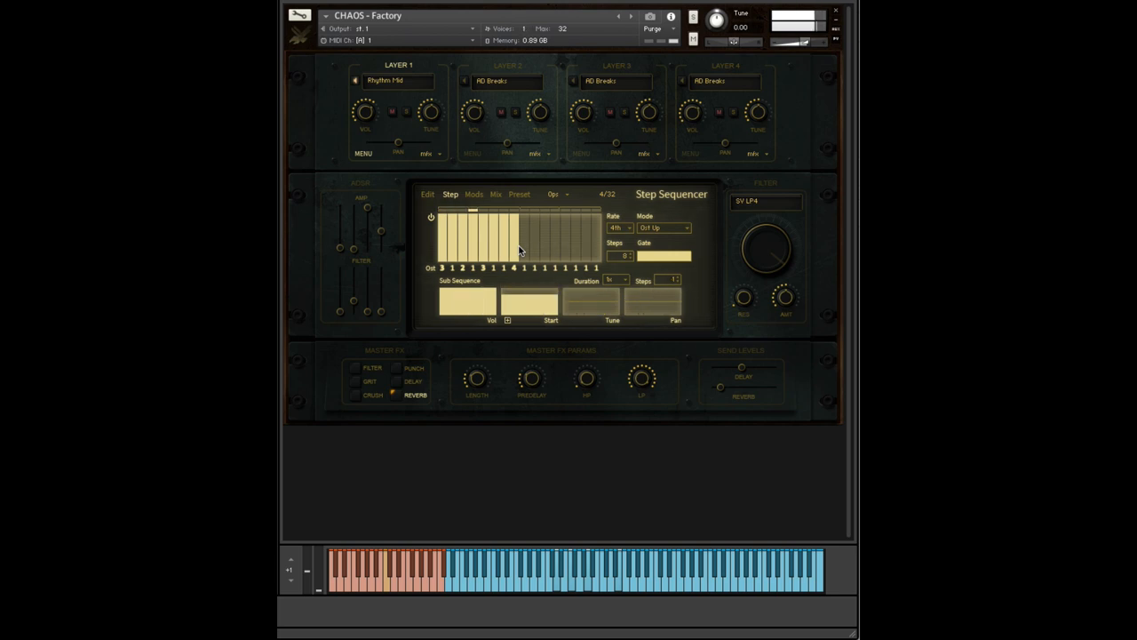
{"action": "left_click", "coordinate": [619, 227]}
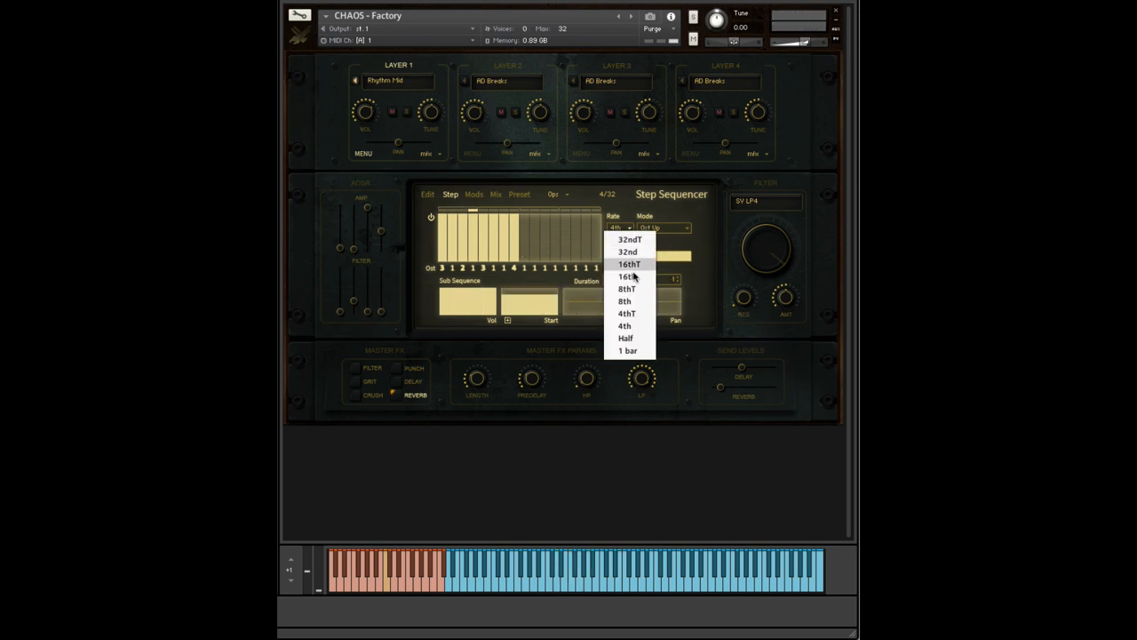
{"action": "mouse_move", "coordinate": [633, 277]}
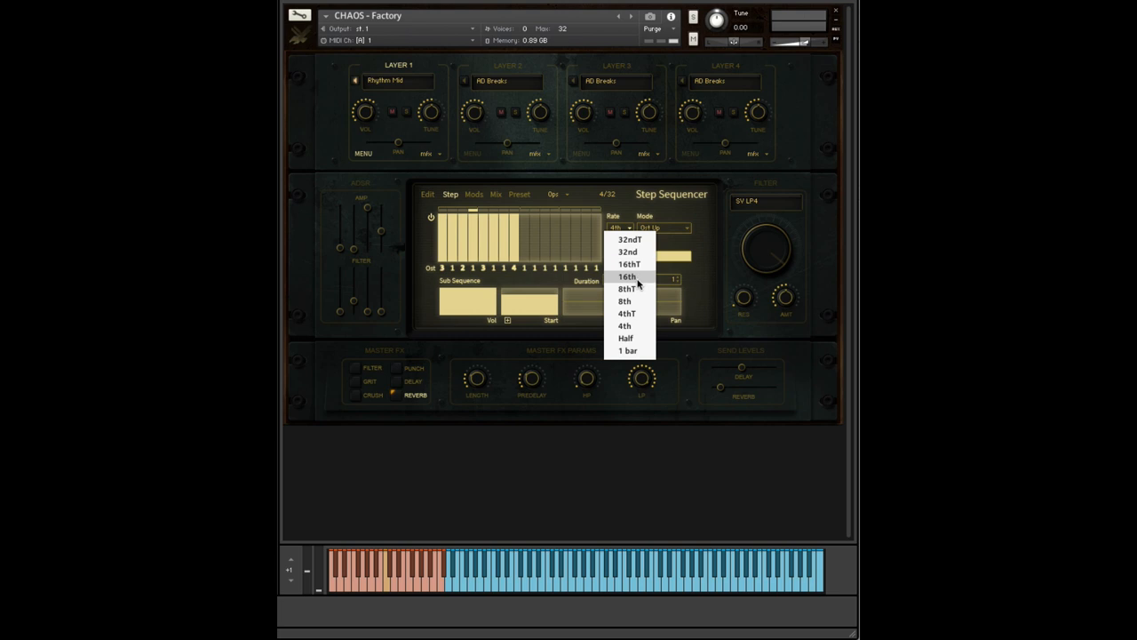
Step: Set the step sequencer rate to 16th notes
{"action": "left_click", "coordinate": [626, 277]}
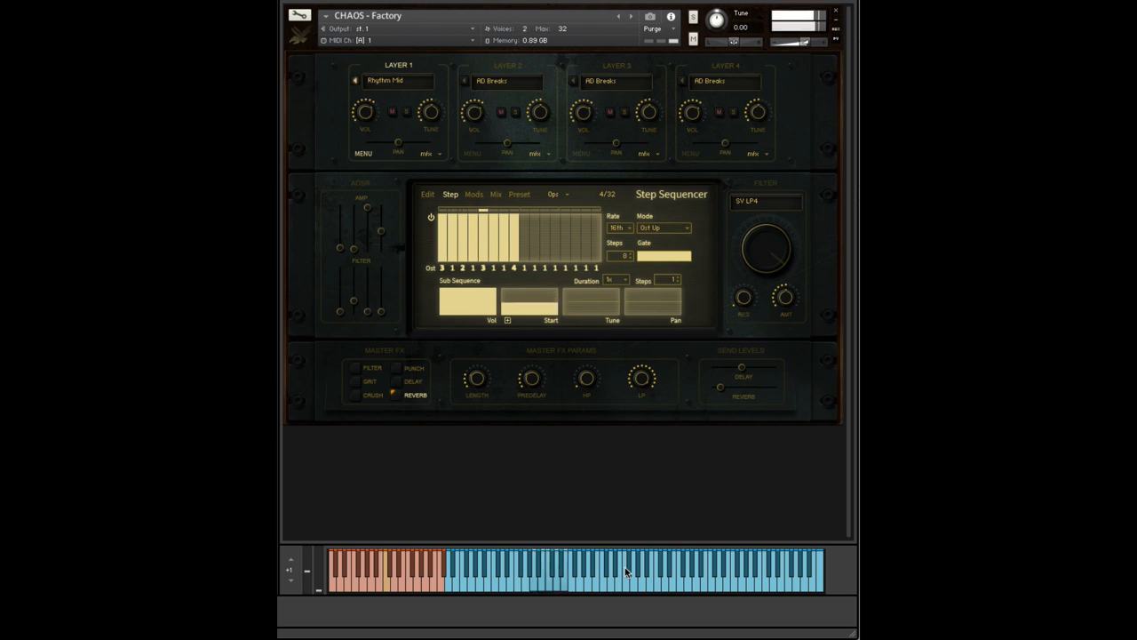
Step: Audition several Layer 1 sound banks and settle on KickForce 2
{"action": "left_click", "coordinate": [398, 80]}
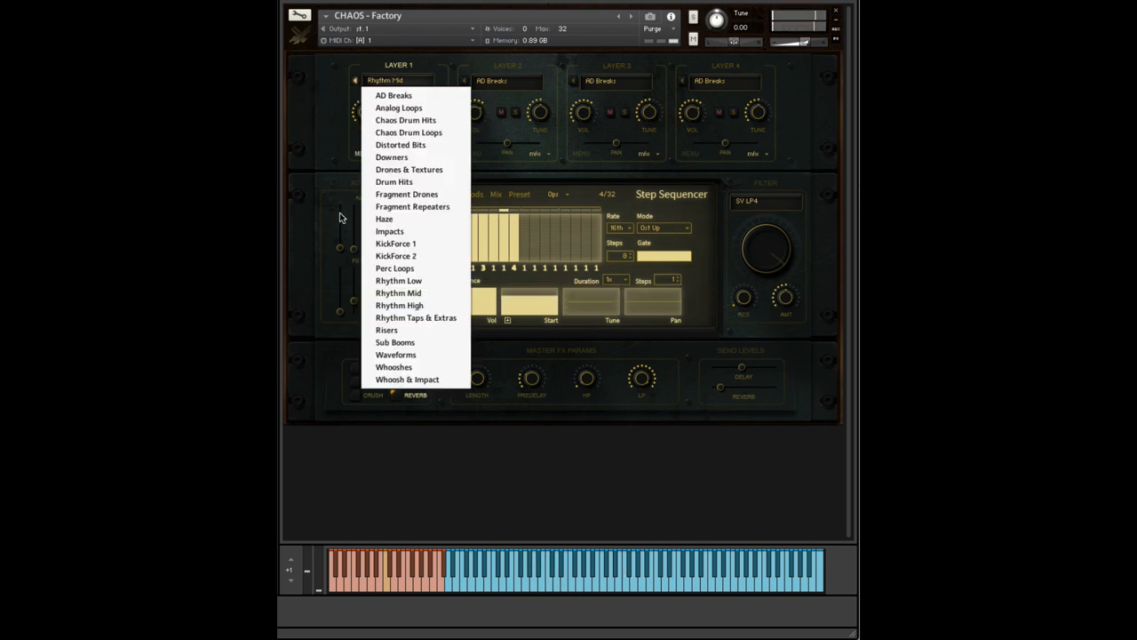
{"action": "mouse_move", "coordinate": [398, 281]}
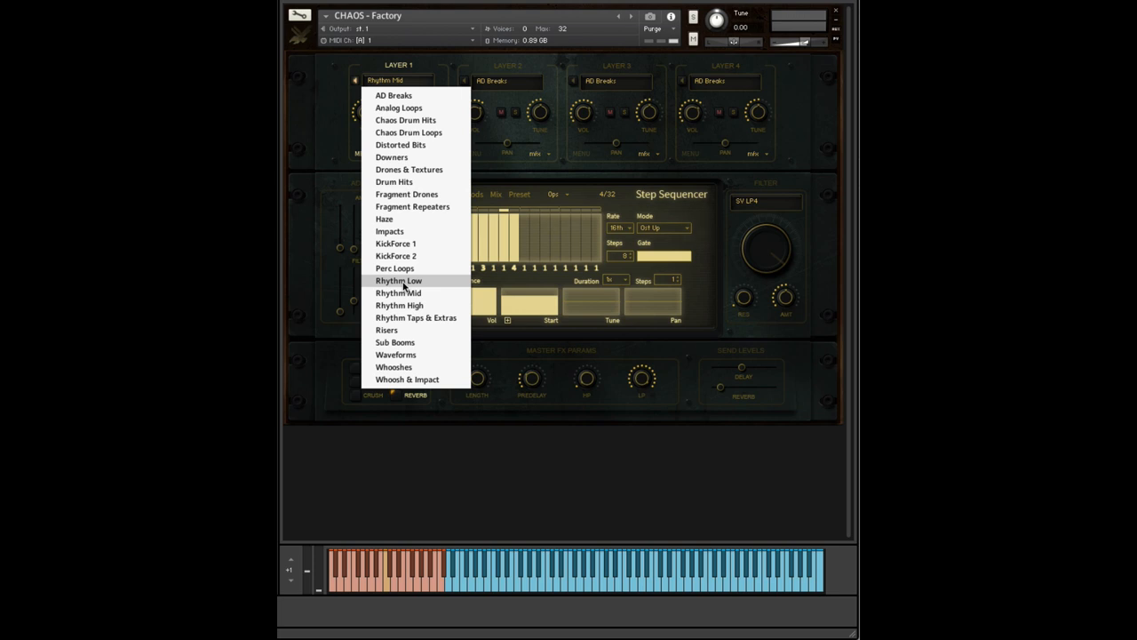
{"action": "left_click", "coordinate": [398, 281]}
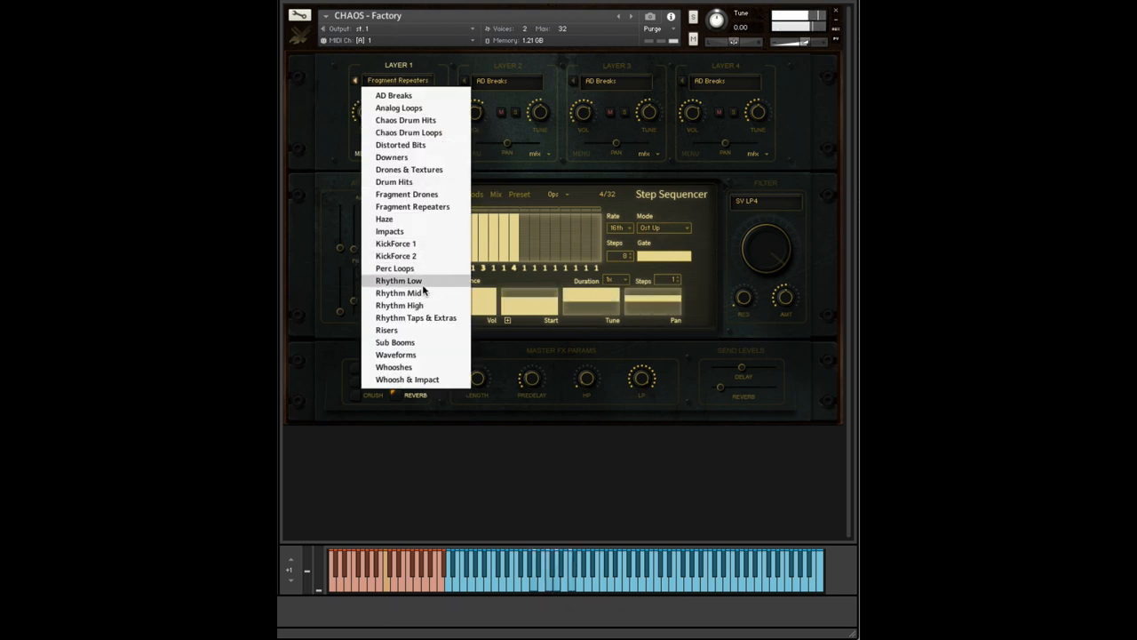
{"action": "left_click", "coordinate": [398, 291]}
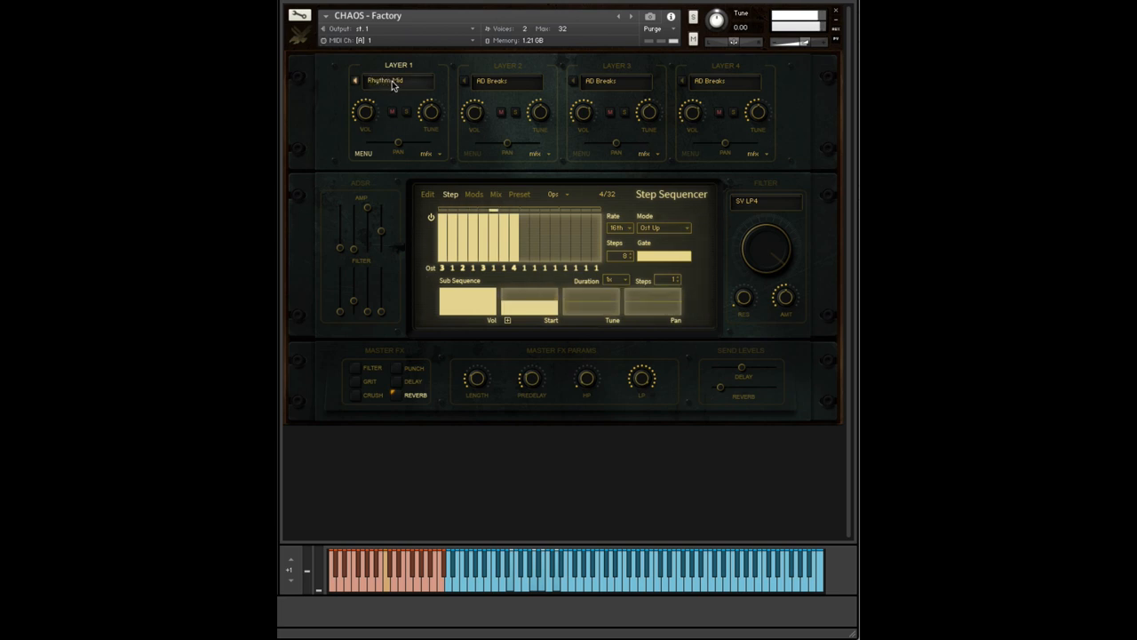
{"action": "left_click", "coordinate": [398, 80]}
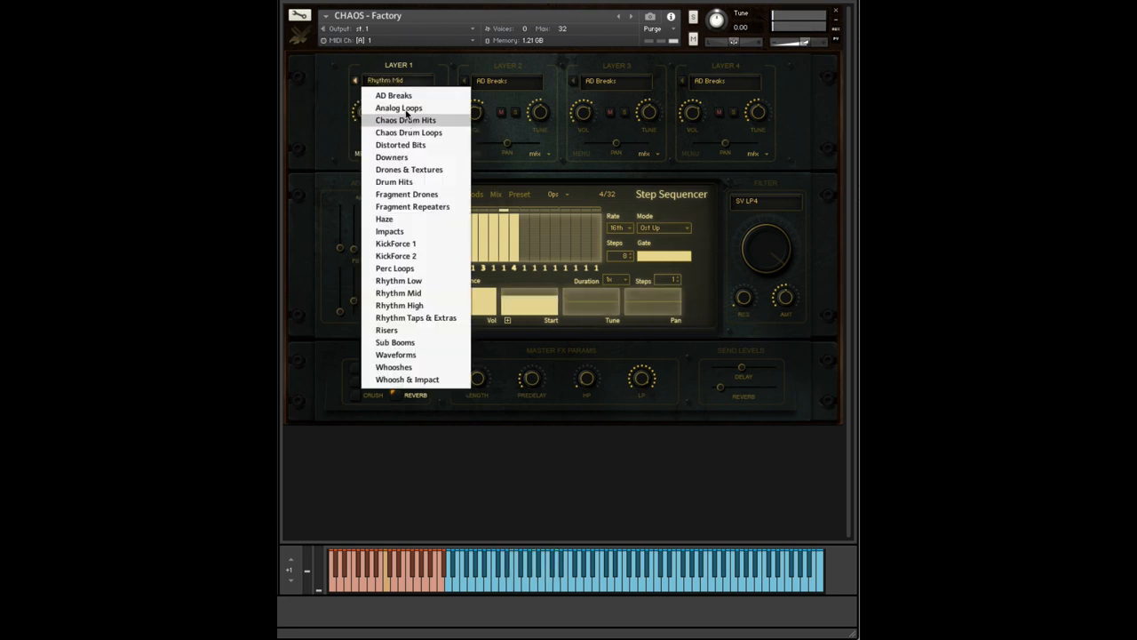
{"action": "left_click", "coordinate": [395, 96]}
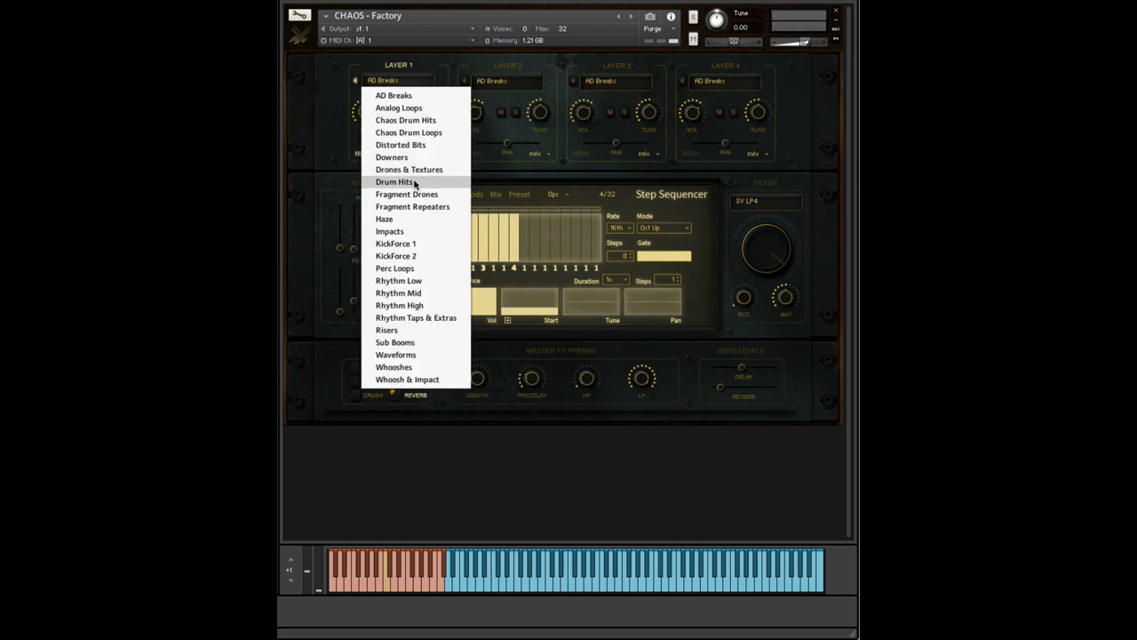
{"action": "mouse_move", "coordinate": [395, 256]}
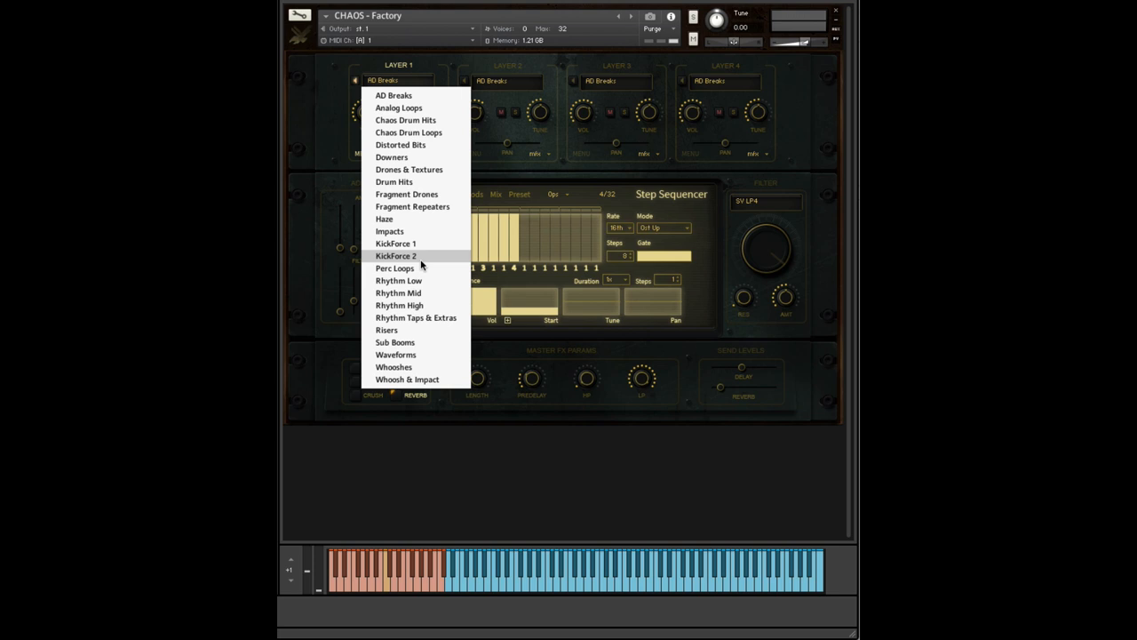
{"action": "left_click", "coordinate": [397, 256]}
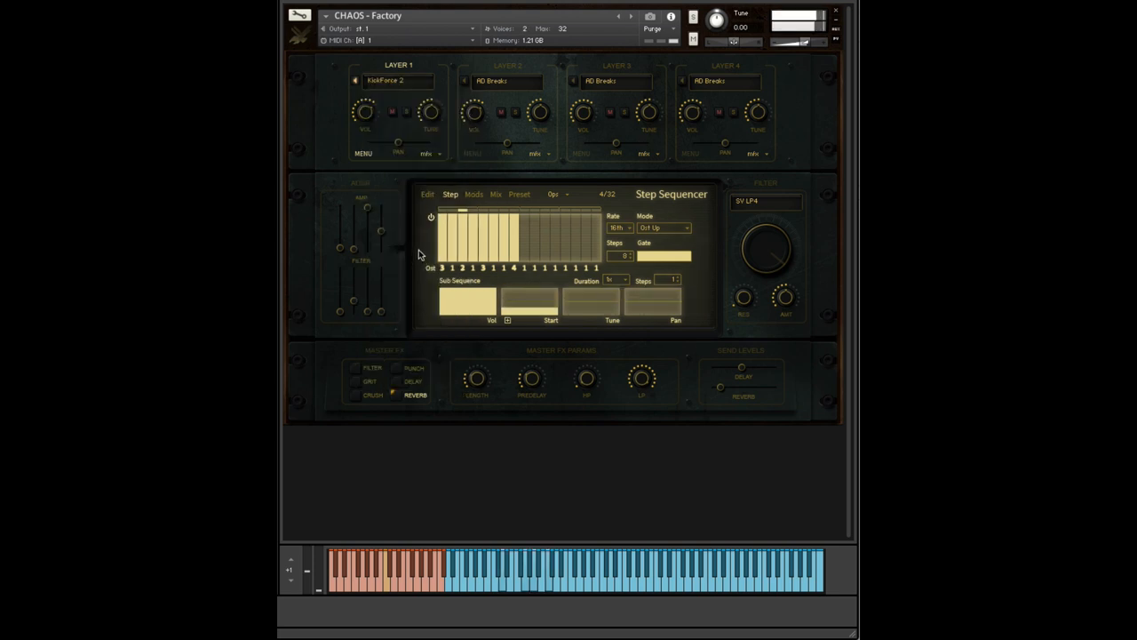
{"action": "left_click", "coordinate": [619, 227]}
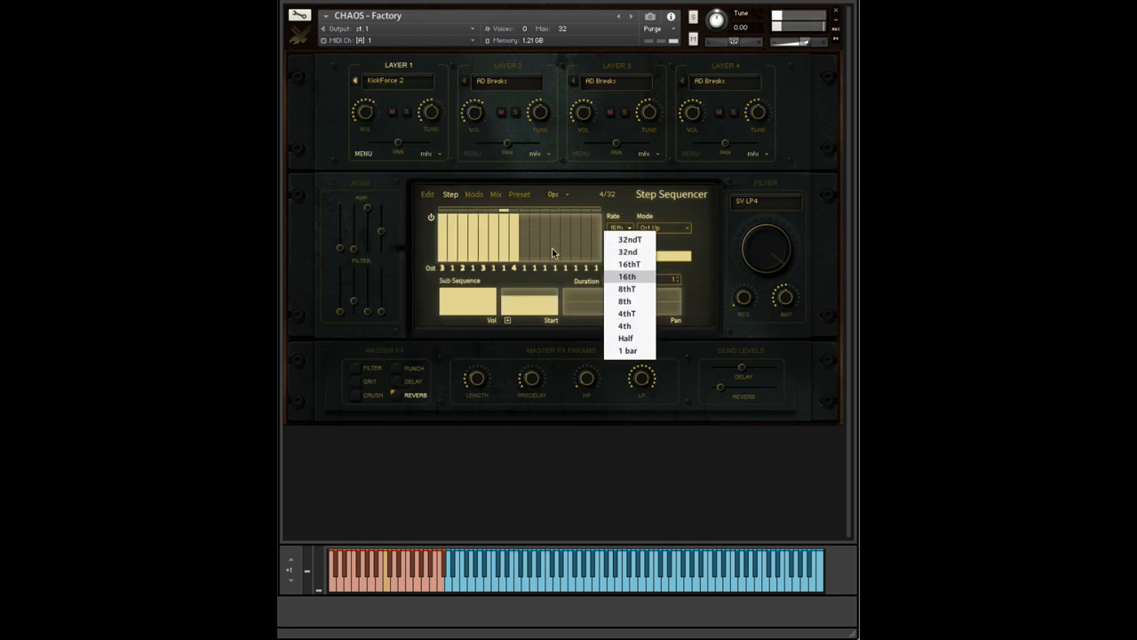
{"action": "left_click", "coordinate": [426, 194]}
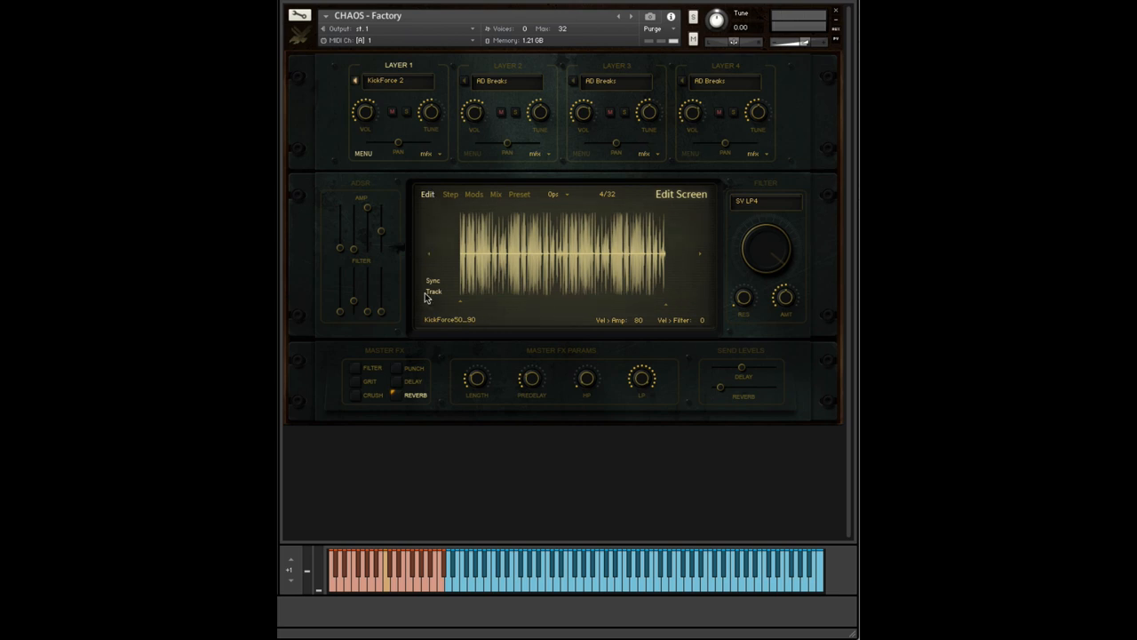
{"action": "left_click", "coordinate": [450, 194]}
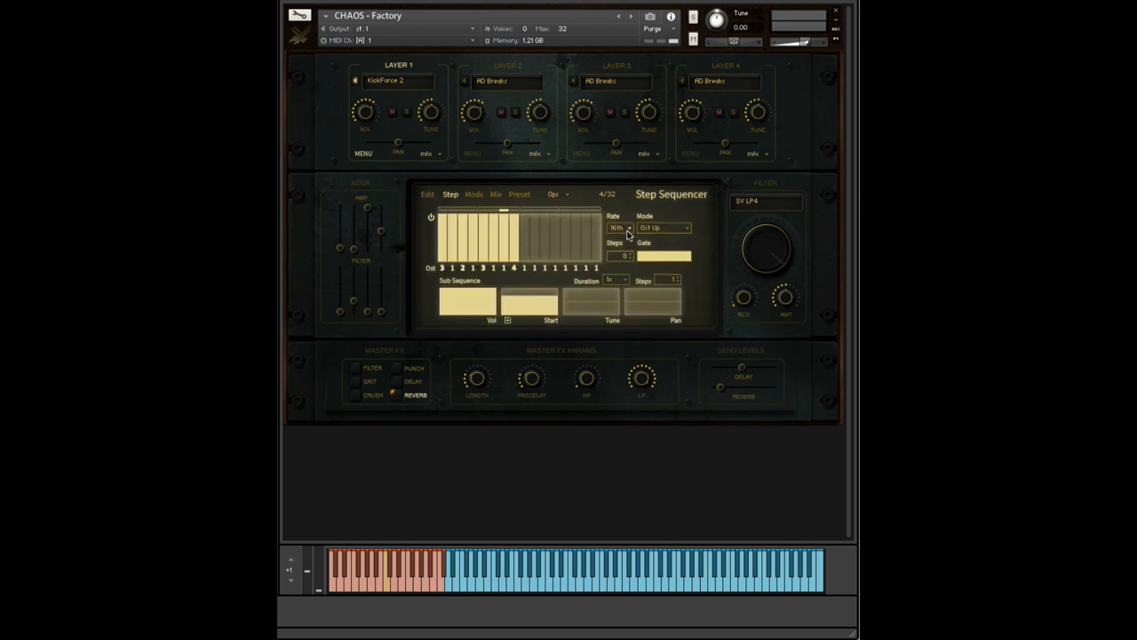
{"action": "left_click", "coordinate": [629, 227]}
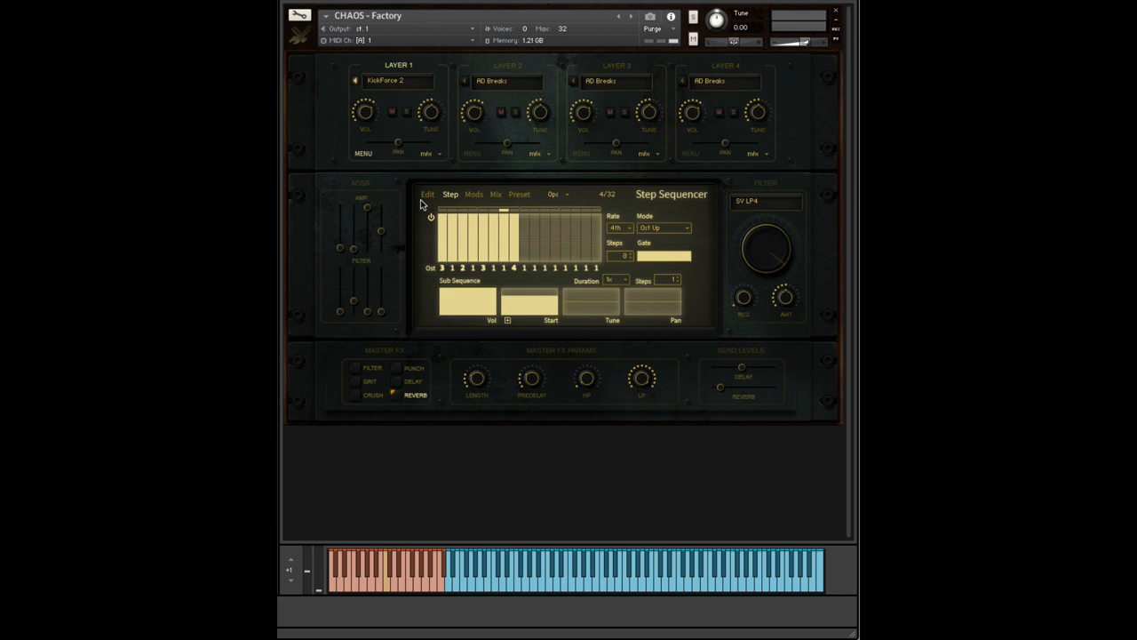
{"action": "left_click", "coordinate": [427, 194]}
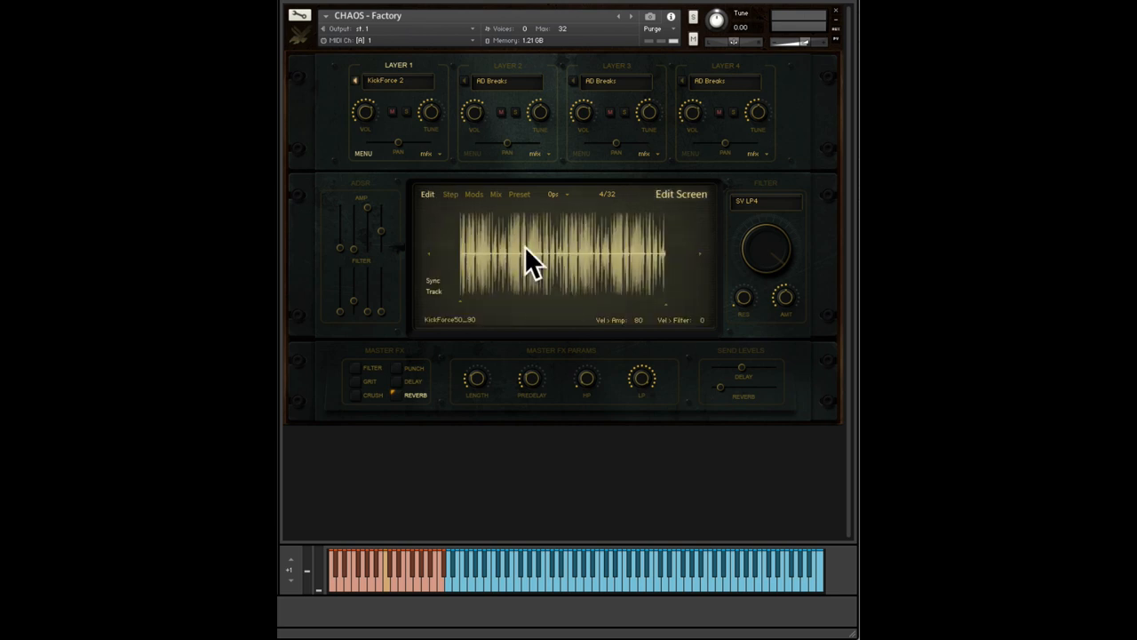
{"action": "left_click", "coordinate": [451, 193]}
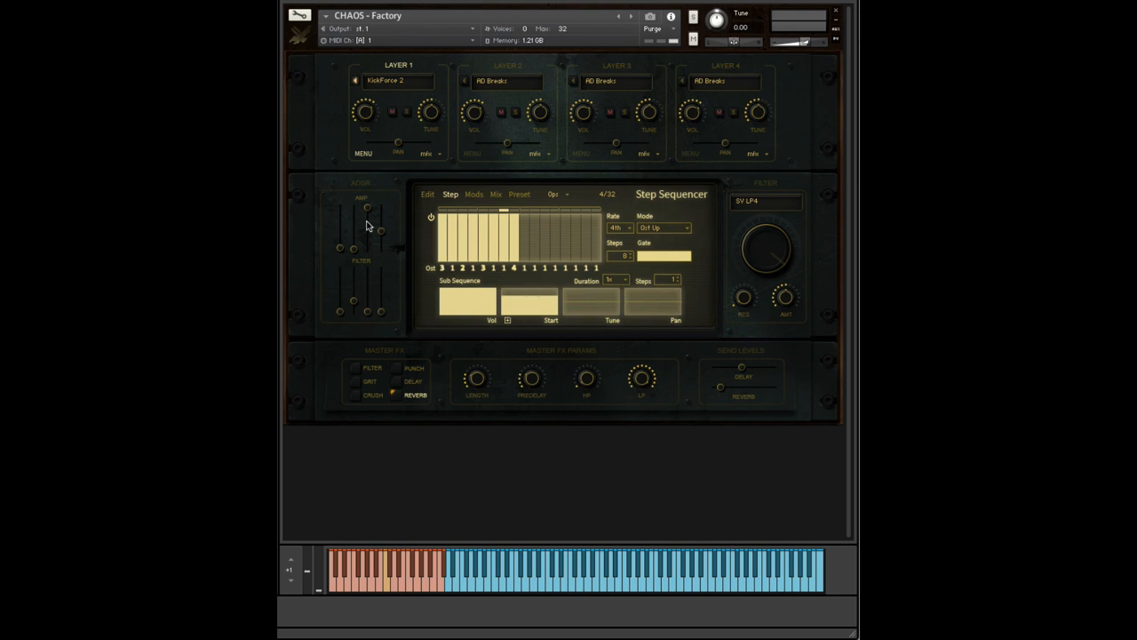
{"action": "mouse_move", "coordinate": [426, 238]}
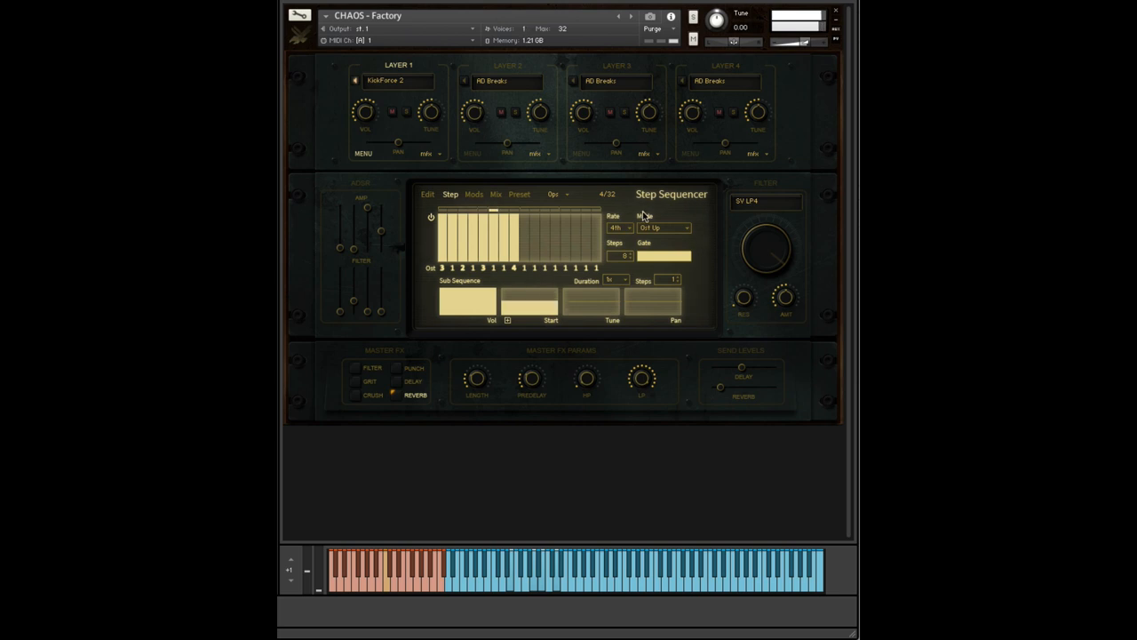
Step: Try a different step rate, then set the rate to 1 Bar
{"action": "left_click", "coordinate": [622, 228]}
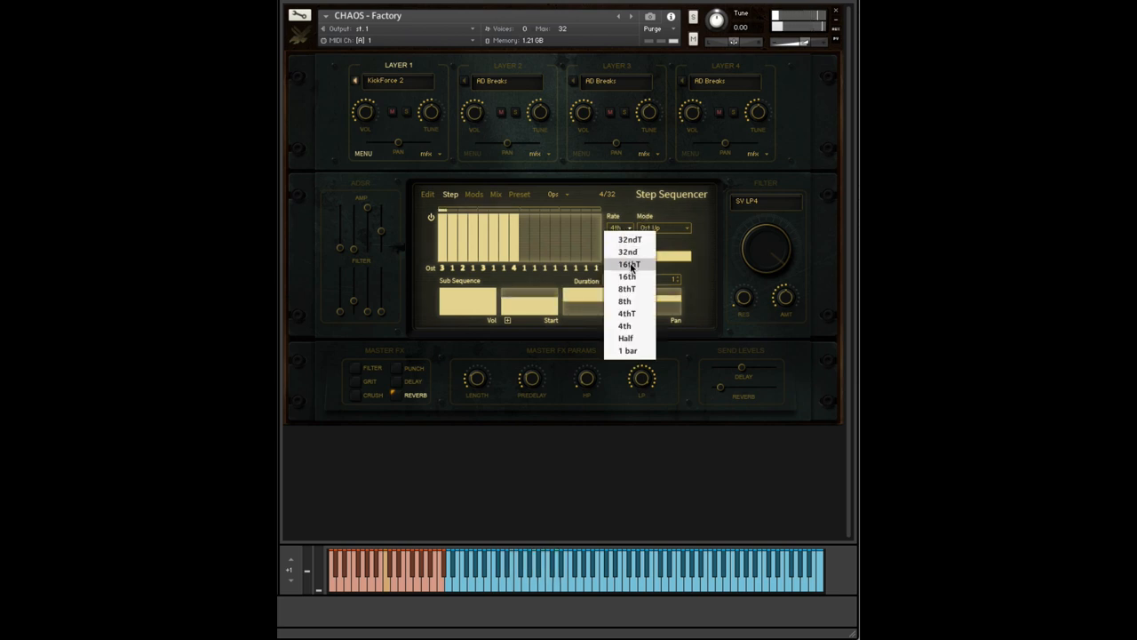
{"action": "left_click", "coordinate": [628, 276]}
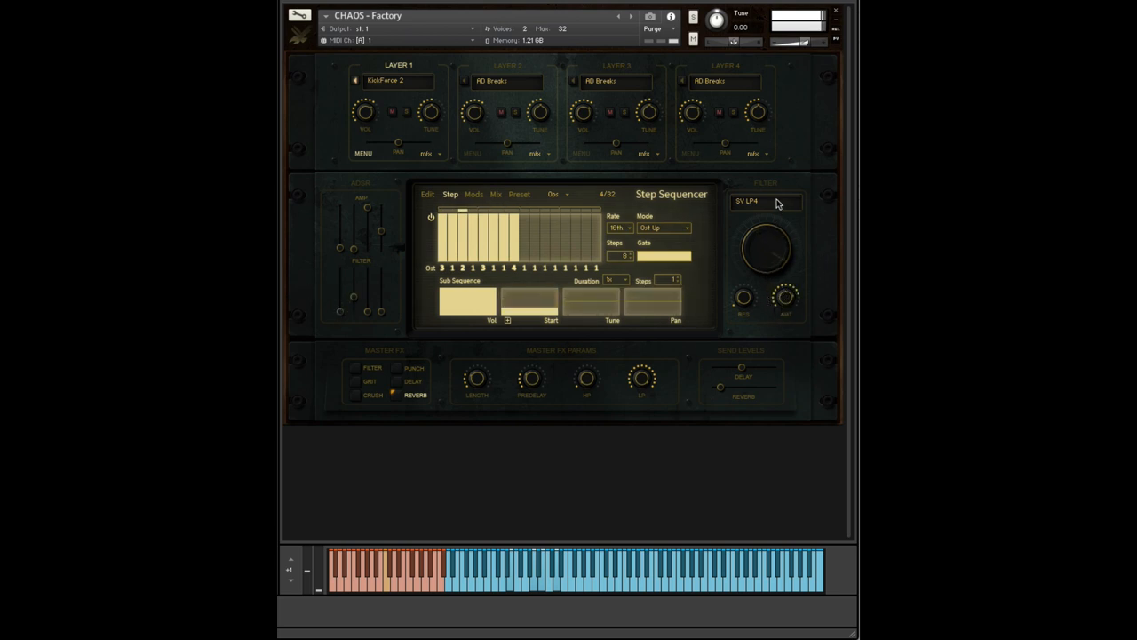
{"action": "left_click", "coordinate": [618, 227]}
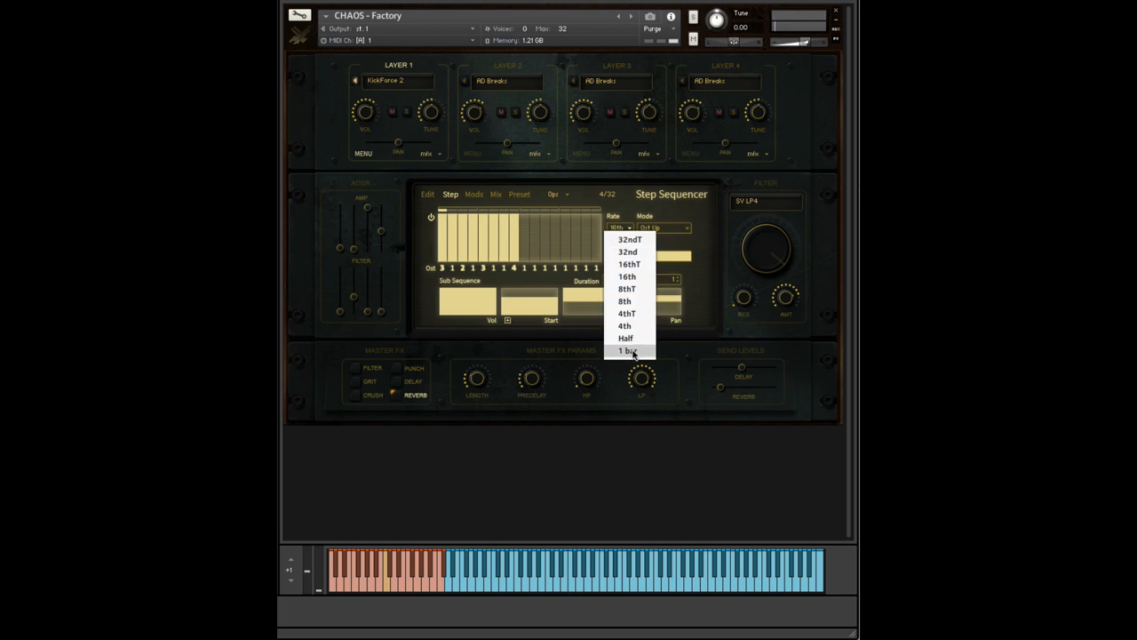
{"action": "left_click", "coordinate": [626, 337]}
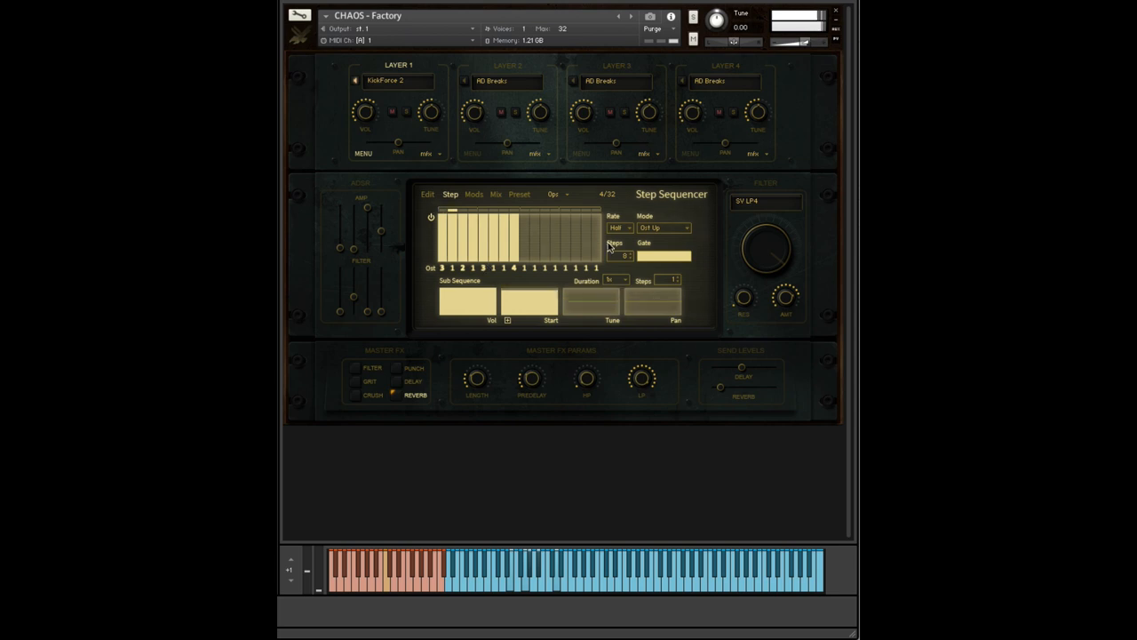
Step: Nudge the step rate a few times, then set it to 8th notes
{"action": "left_click", "coordinate": [619, 227]}
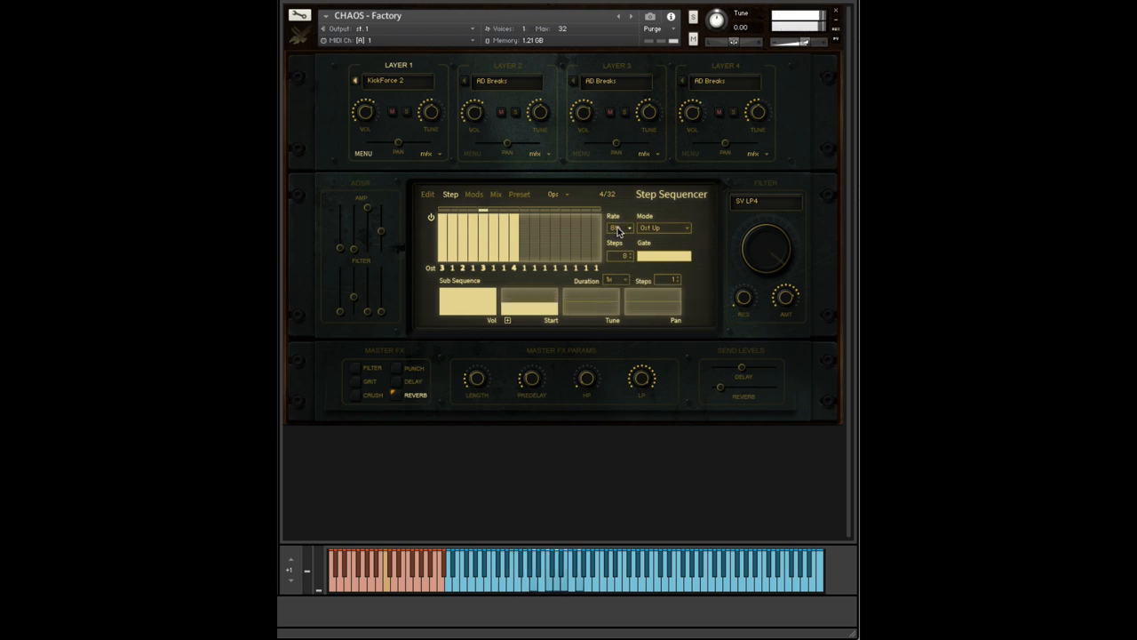
{"action": "left_click", "coordinate": [618, 228]}
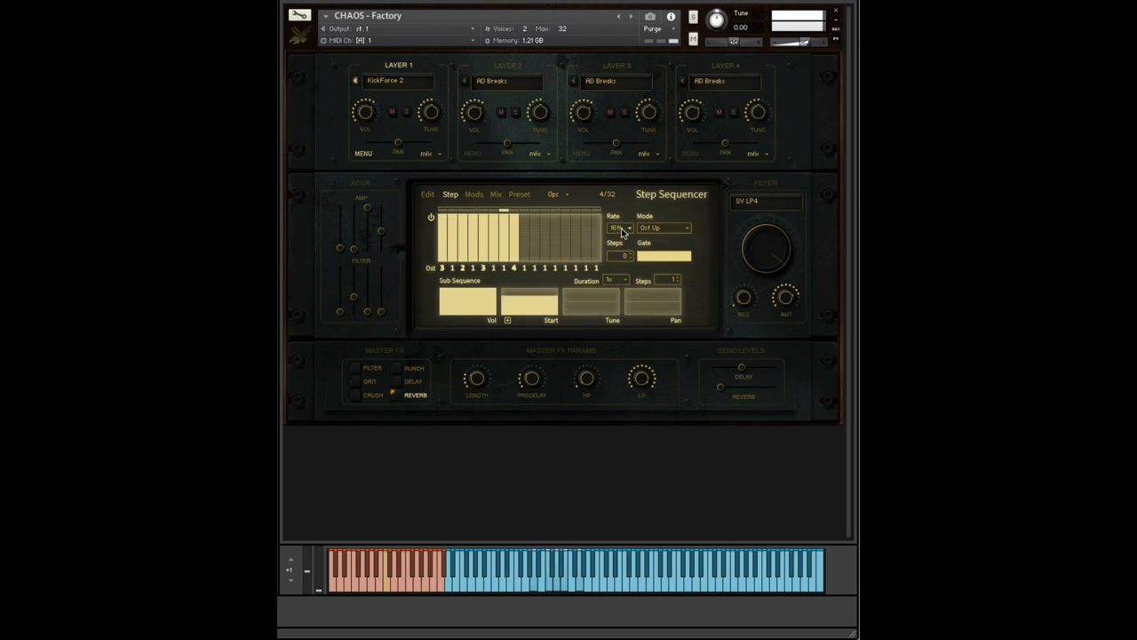
{"action": "left_click", "coordinate": [627, 227]}
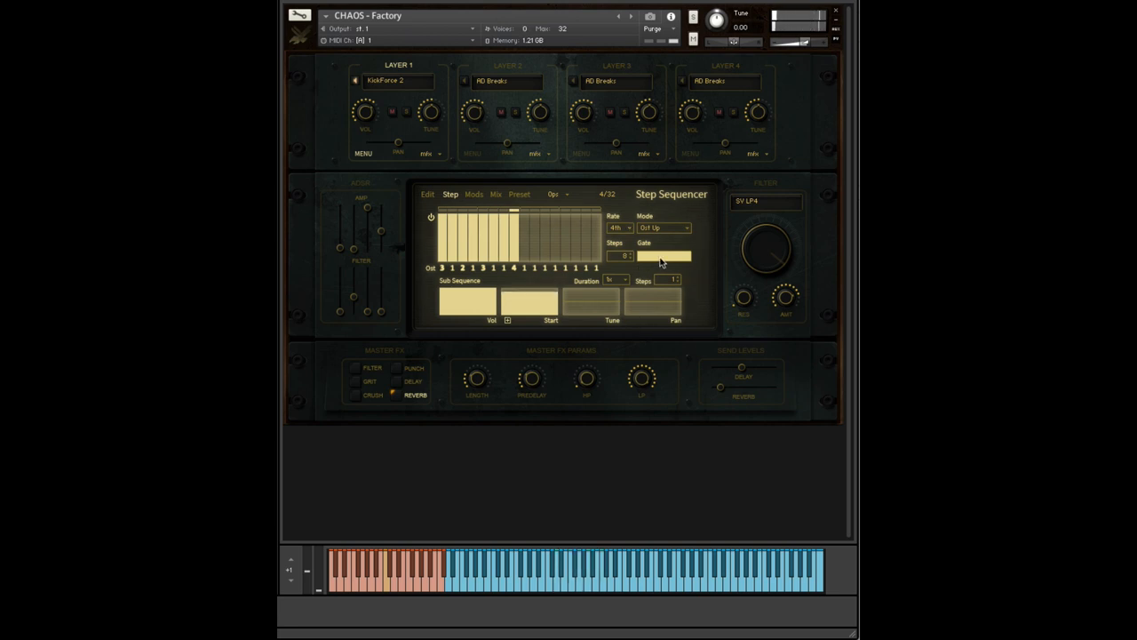
{"action": "left_click", "coordinate": [618, 227]}
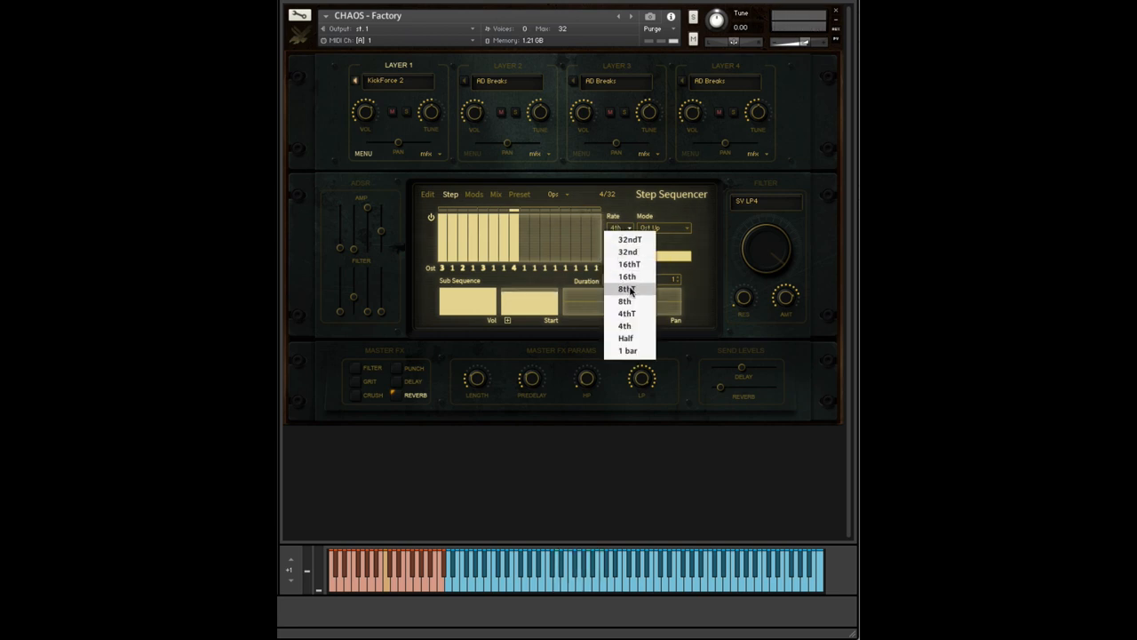
{"action": "left_click", "coordinate": [627, 277]}
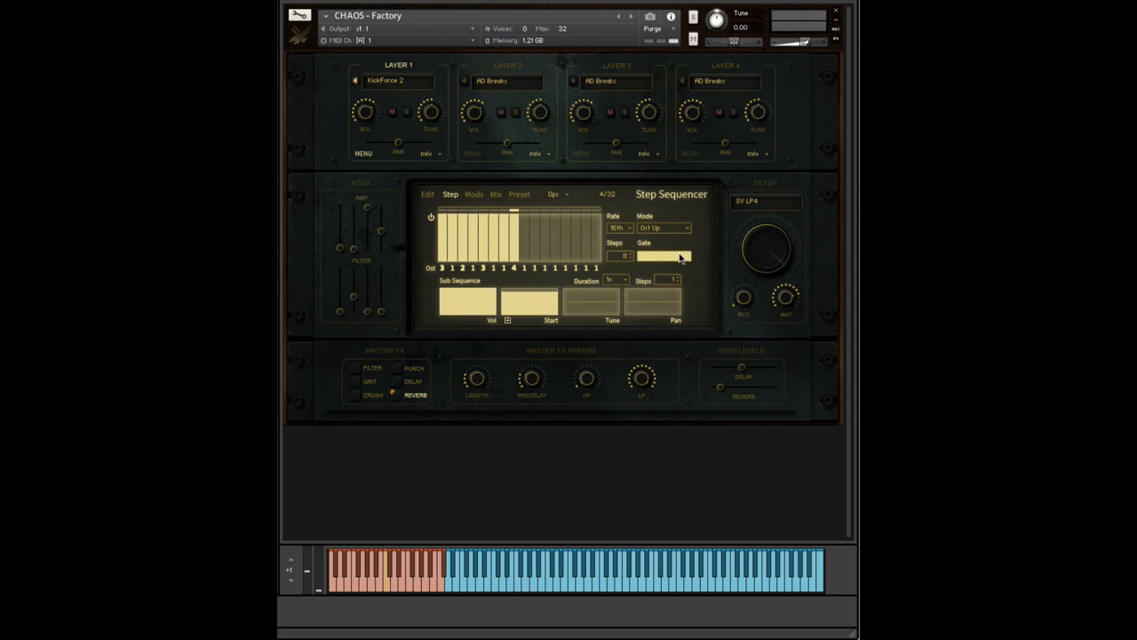
{"action": "mouse_move", "coordinate": [409, 240]}
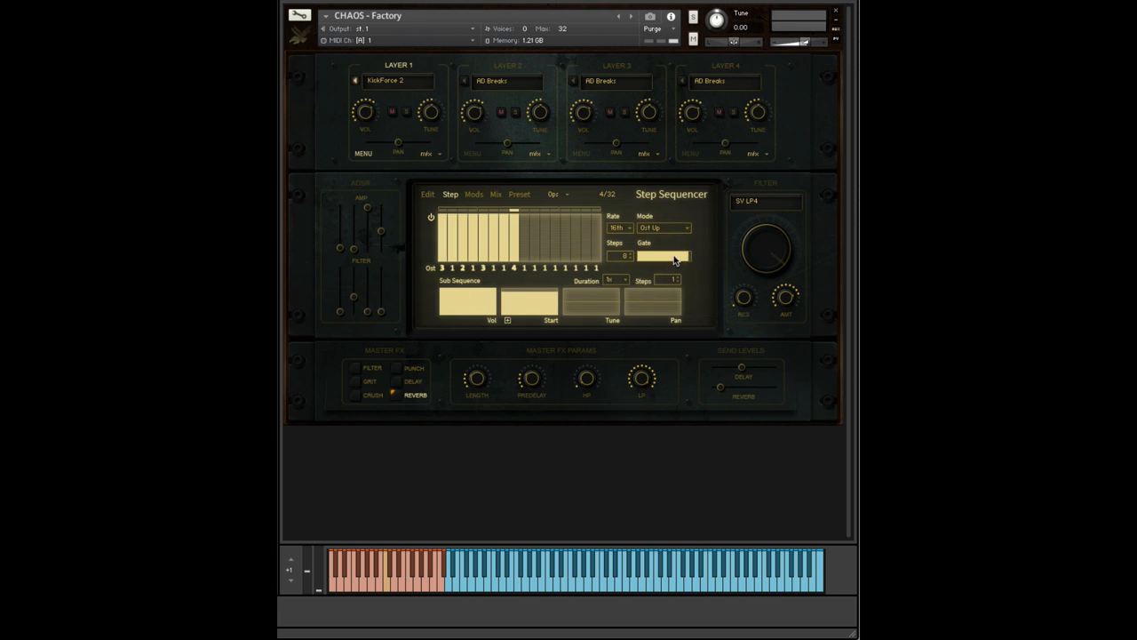
{"action": "mouse_move", "coordinate": [626, 268]}
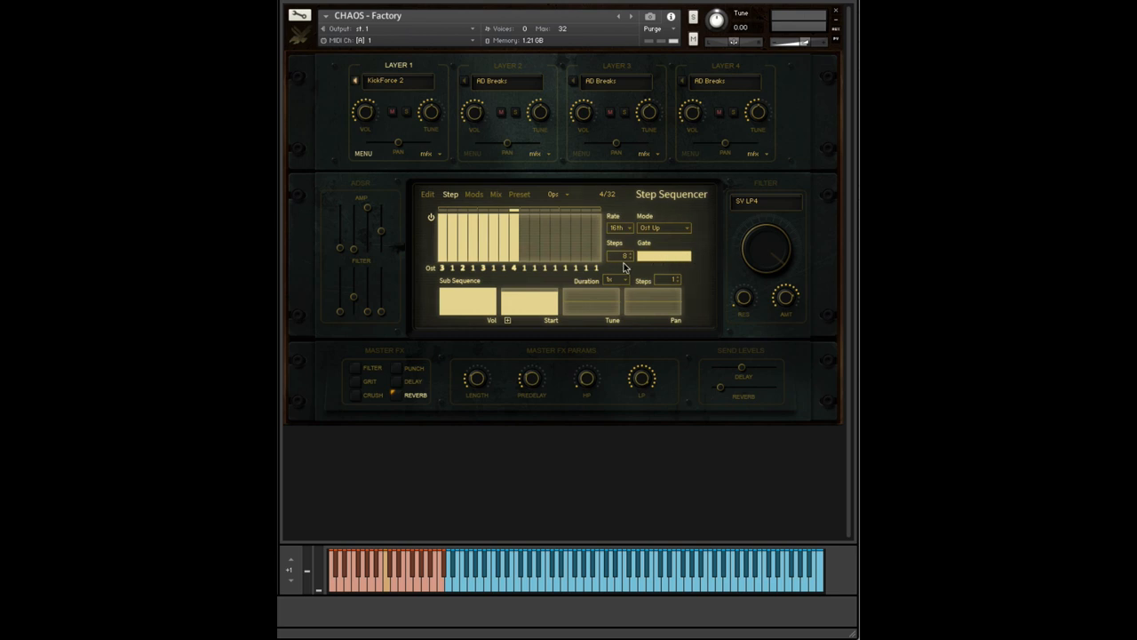
{"action": "mouse_move", "coordinate": [660, 277]}
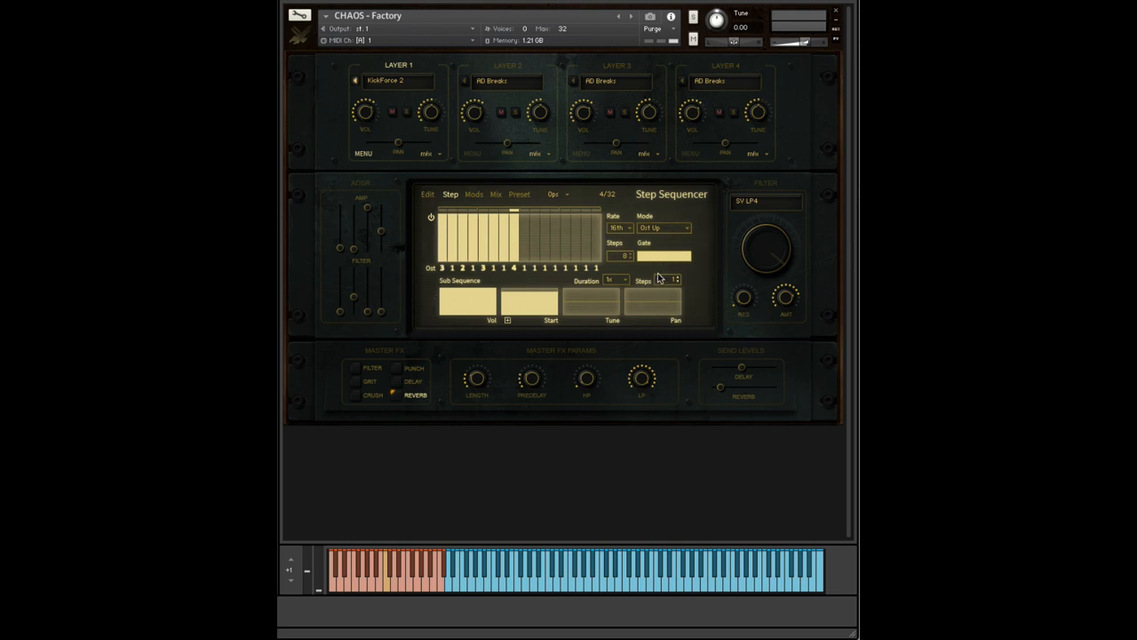
{"action": "mouse_move", "coordinate": [684, 259]}
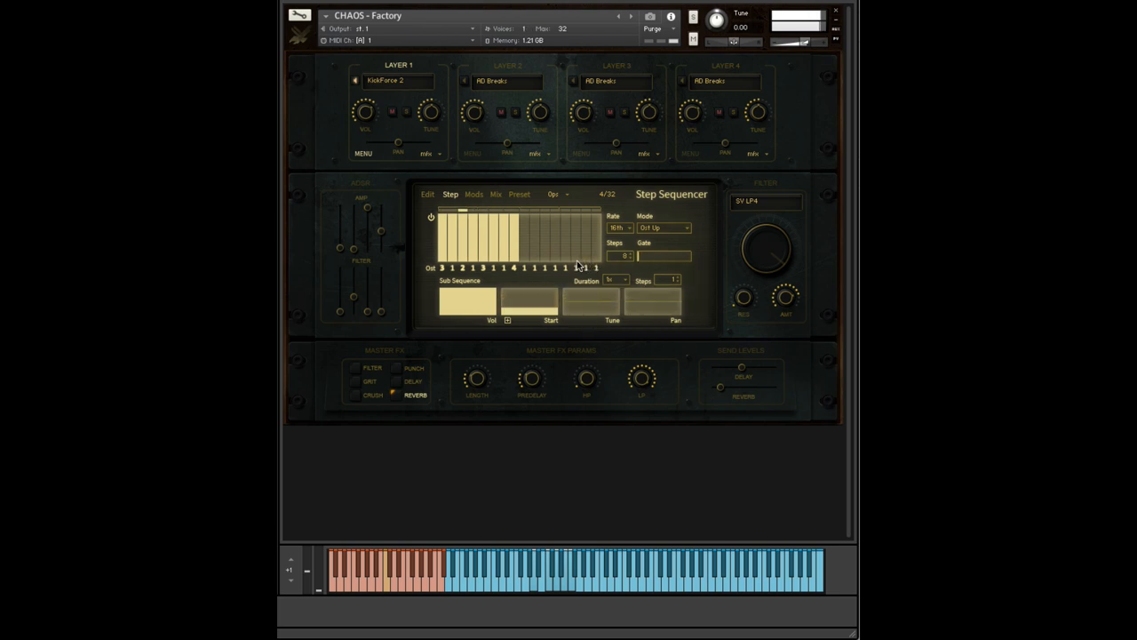
Step: Swap Layer 1's sound bank to Rhythm Taps & Extras
{"action": "left_click", "coordinate": [399, 80]}
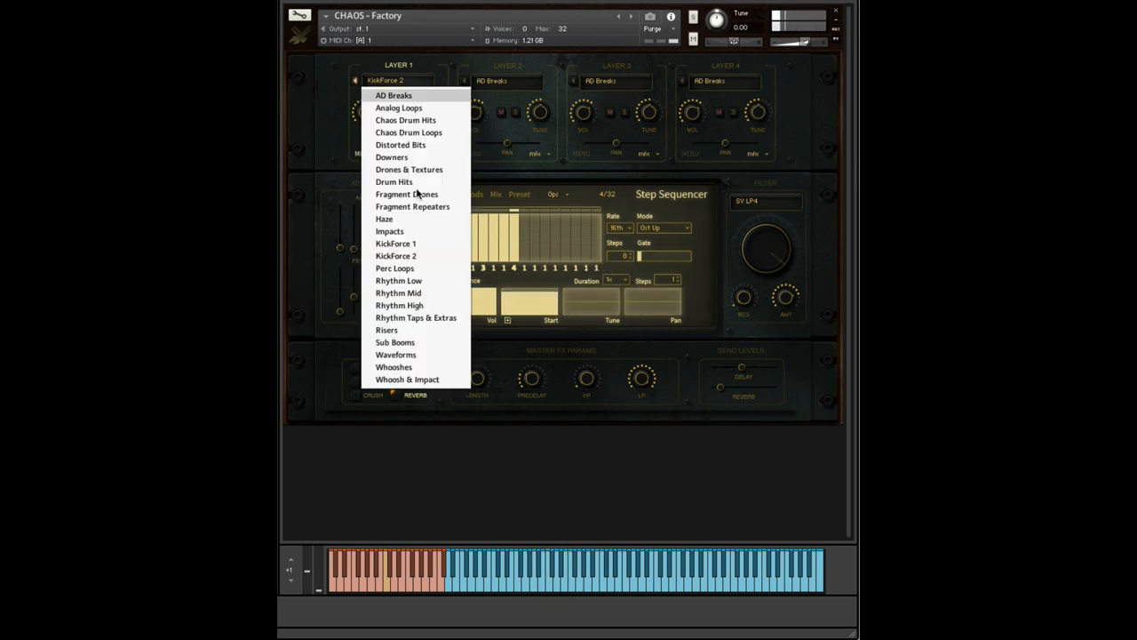
{"action": "left_click", "coordinate": [416, 316]}
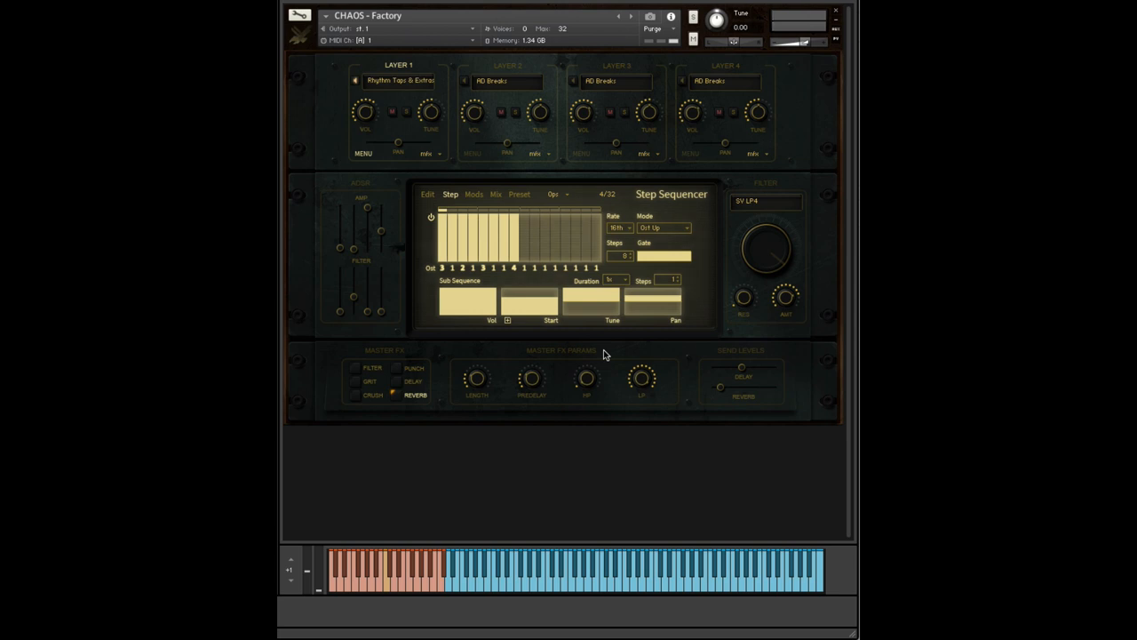
{"action": "mouse_move", "coordinate": [593, 294]}
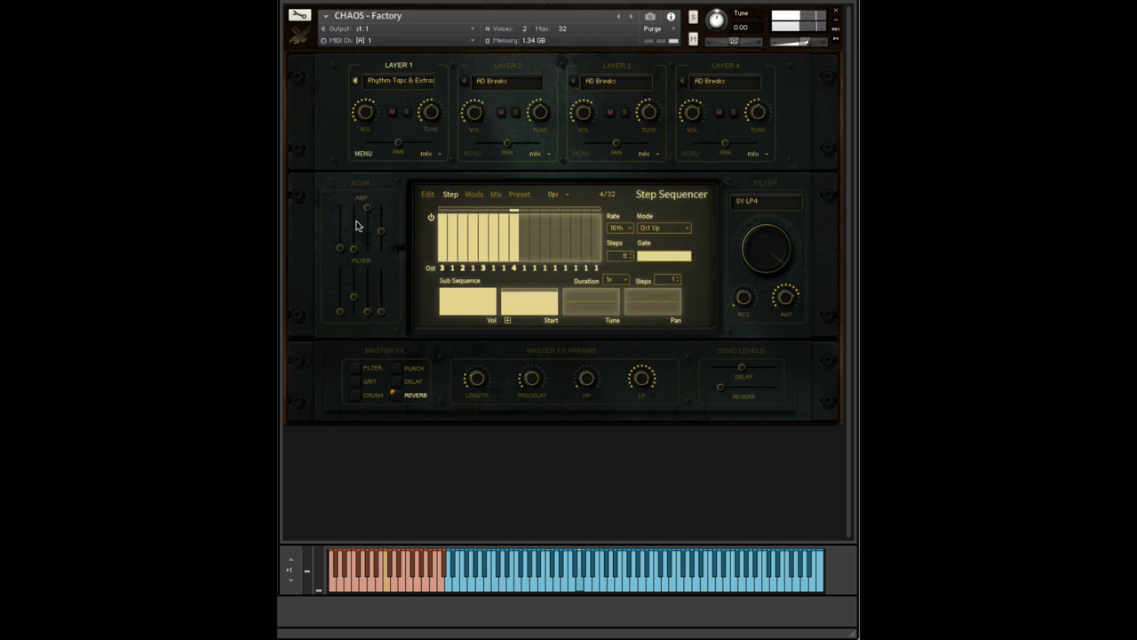
{"action": "mouse_move", "coordinate": [423, 341]}
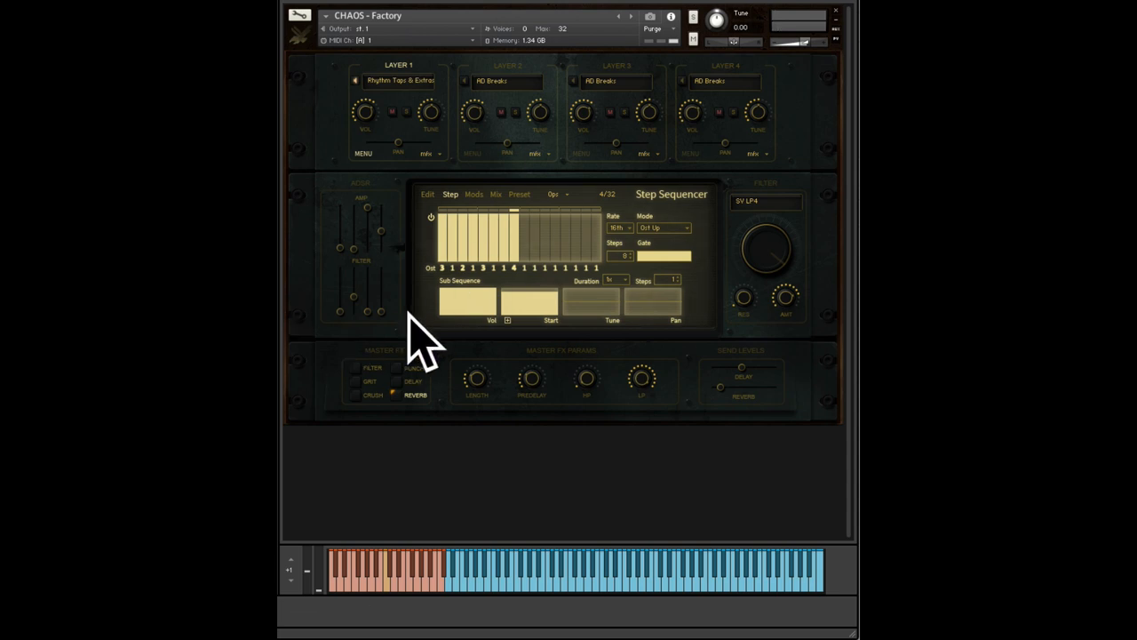
{"action": "mouse_move", "coordinate": [323, 334]}
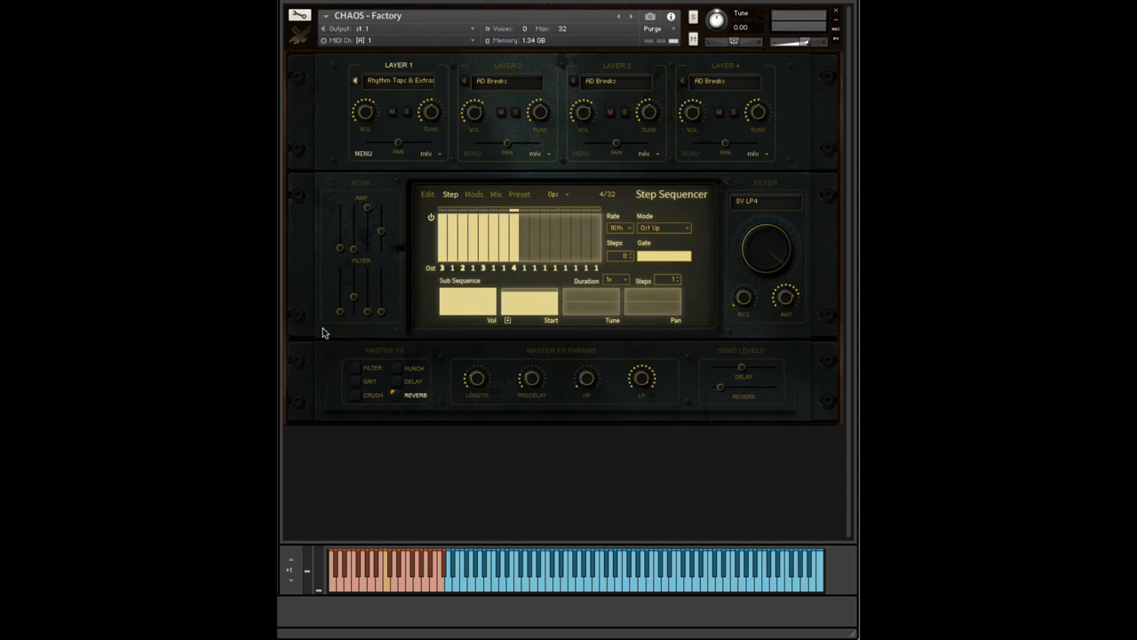
{"action": "mouse_move", "coordinate": [761, 580]}
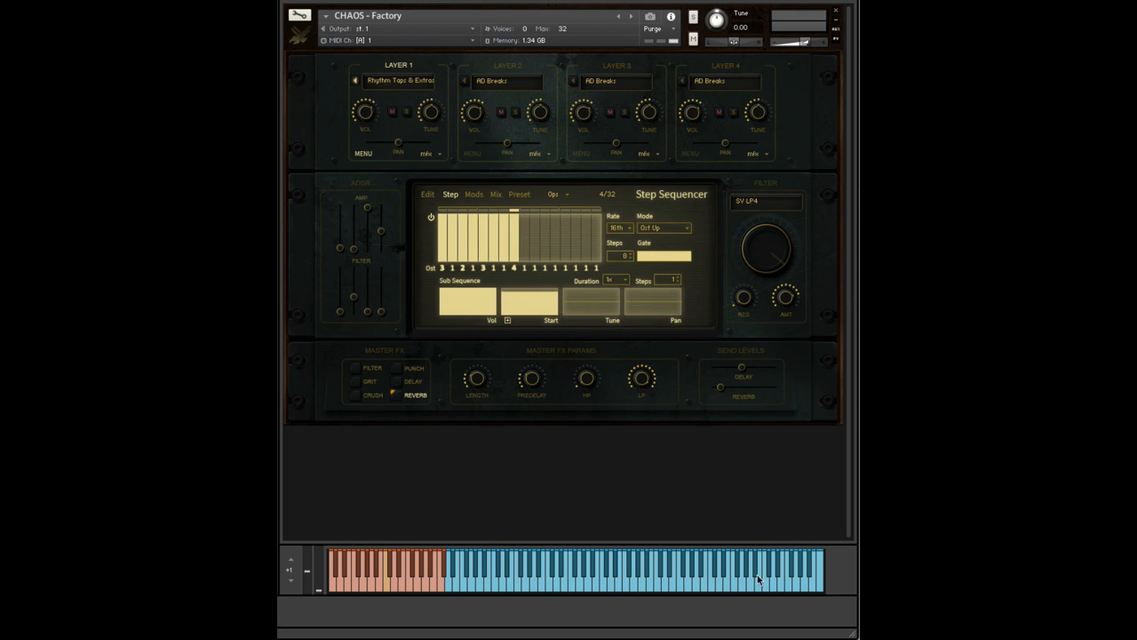